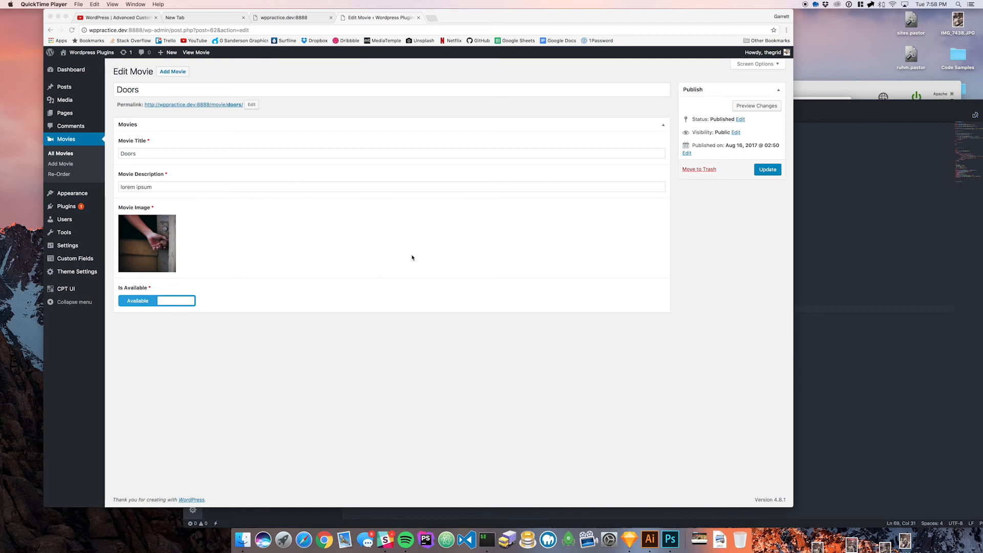
pyautogui.moveTo(329, 271)
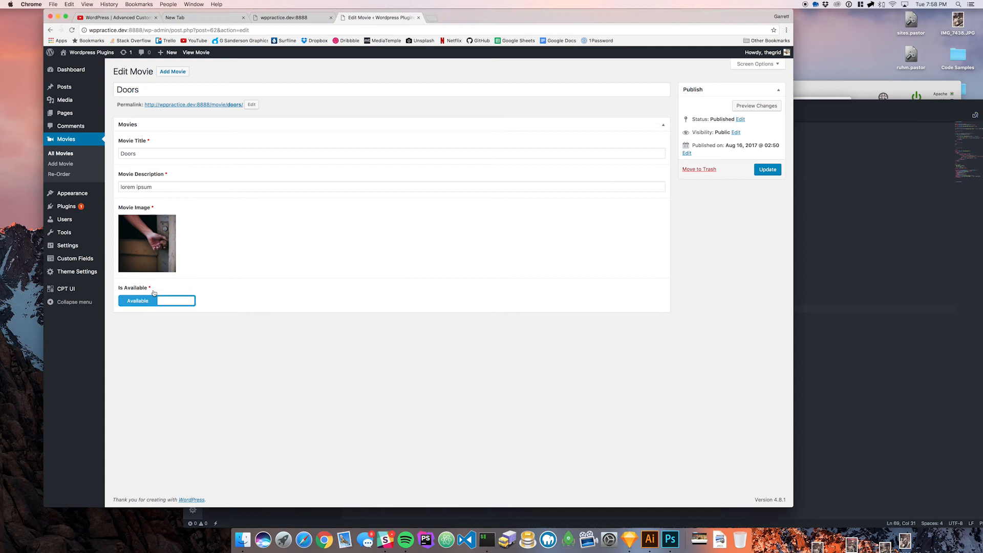
pyautogui.moveTo(214, 354)
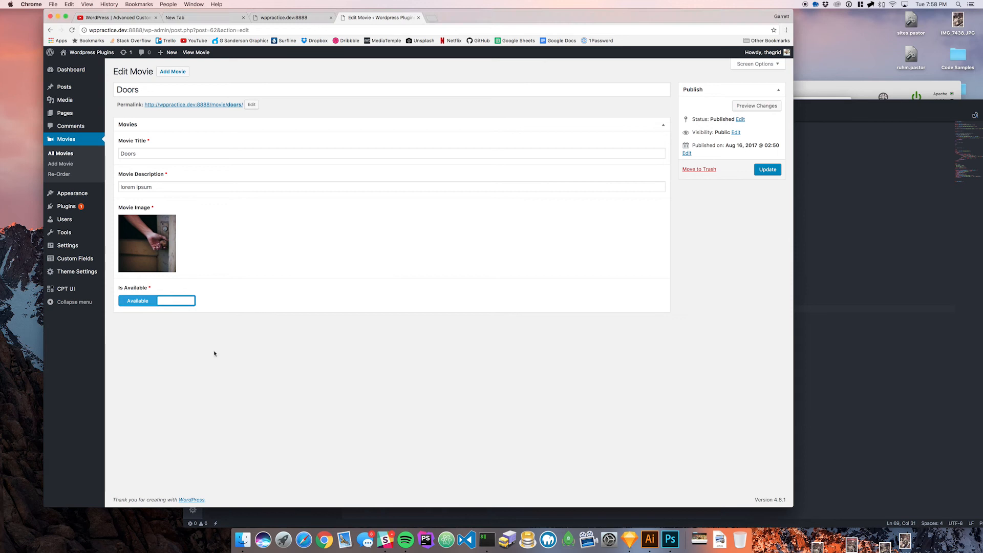
pyautogui.moveTo(252, 325)
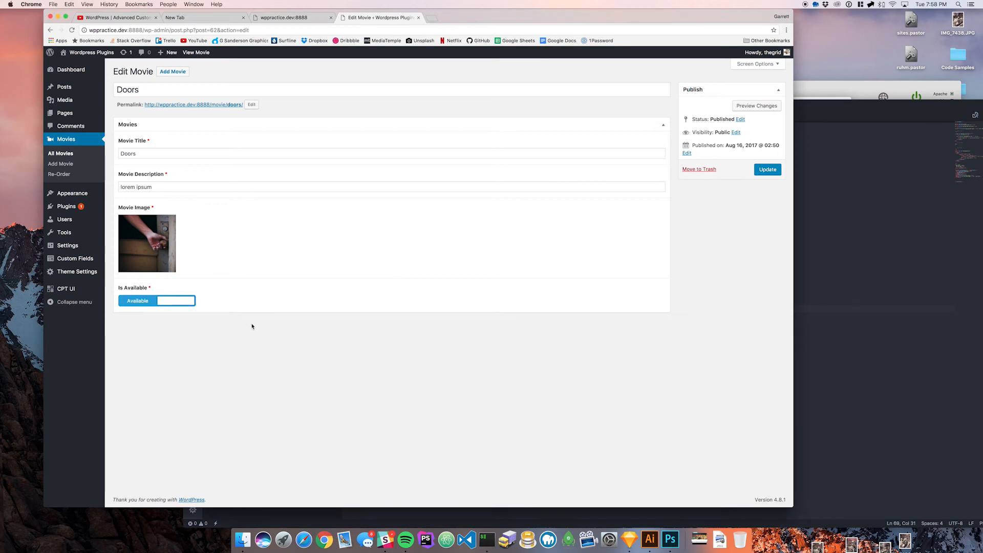
# Step: Toggle the movie's availability, then go to Field Groups and open the Movies group
pyautogui.click(178, 300)
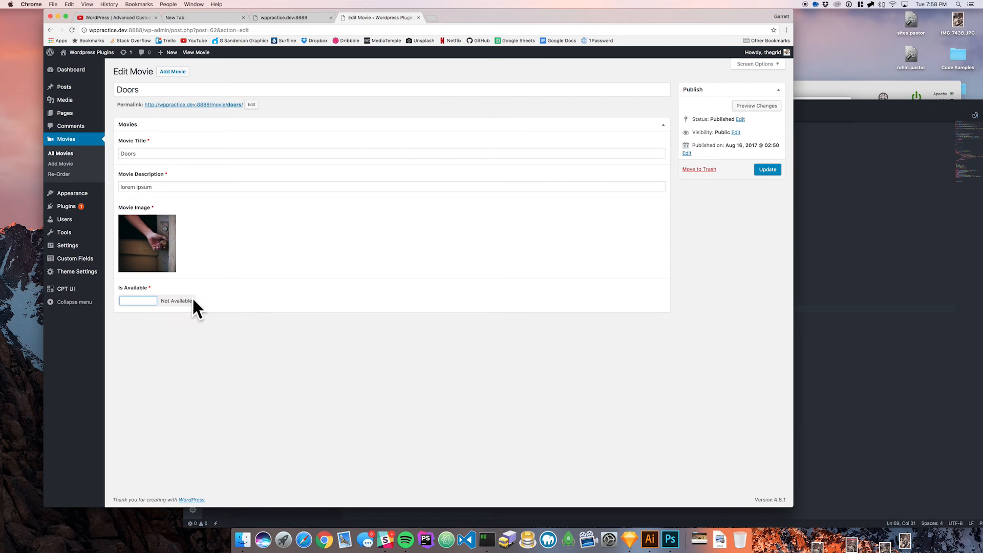
pyautogui.moveTo(182, 310)
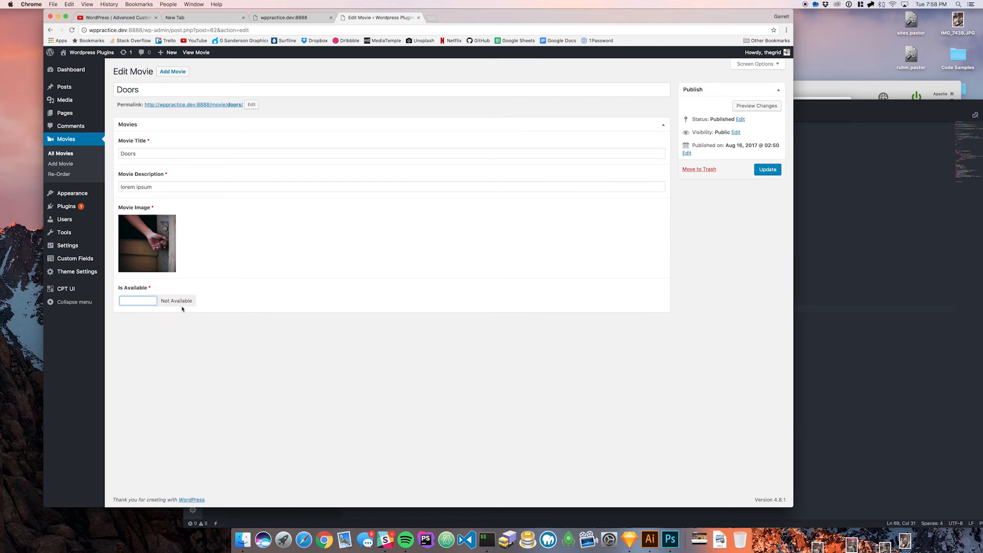
pyautogui.click(136, 300)
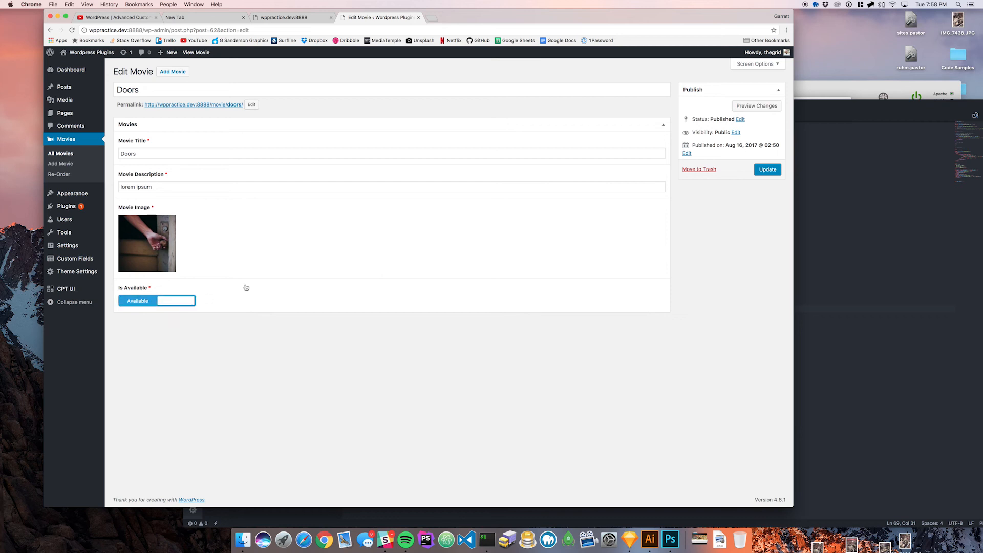
pyautogui.click(74, 259)
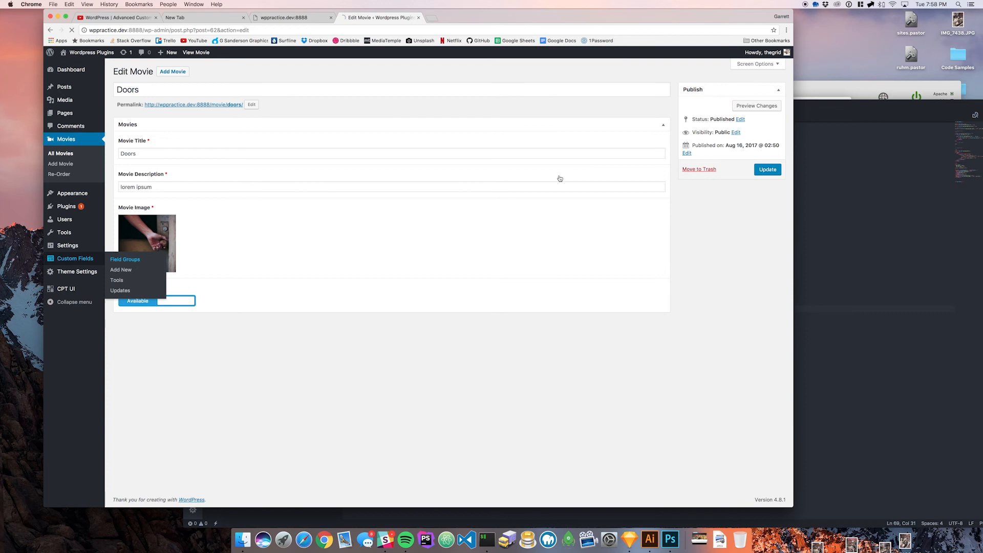
pyautogui.click(125, 259)
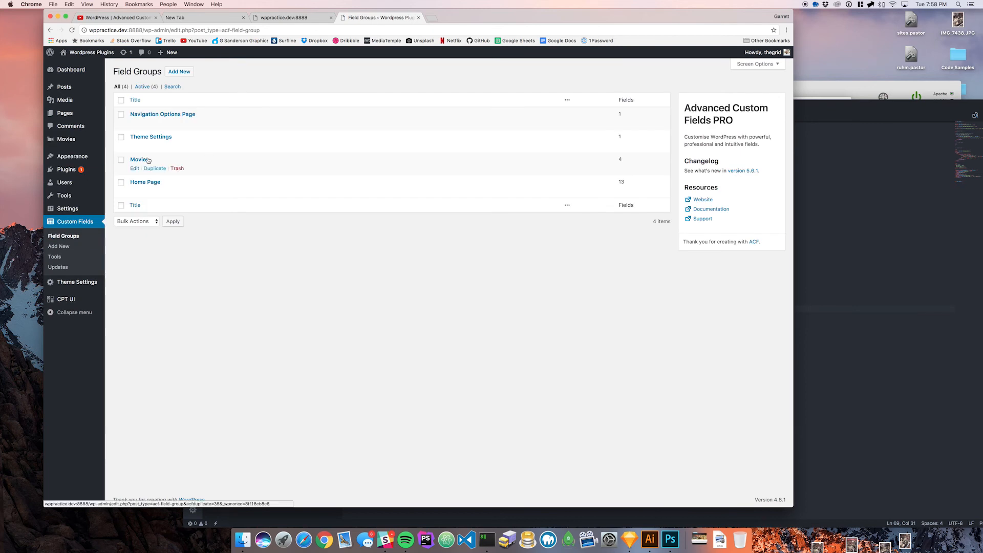
pyautogui.click(138, 158)
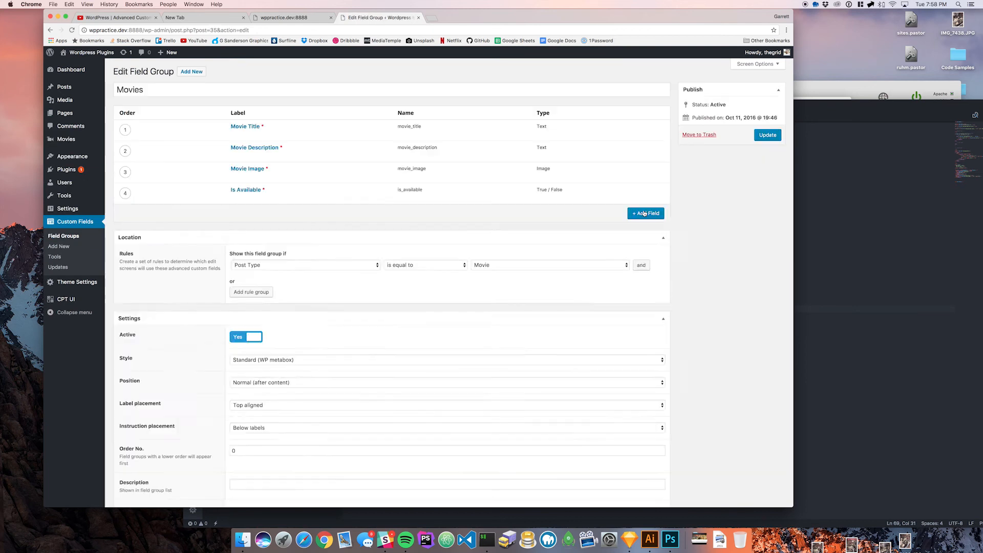
# Step: Add a new field to the Movies group with the label Cost
pyautogui.click(646, 213)
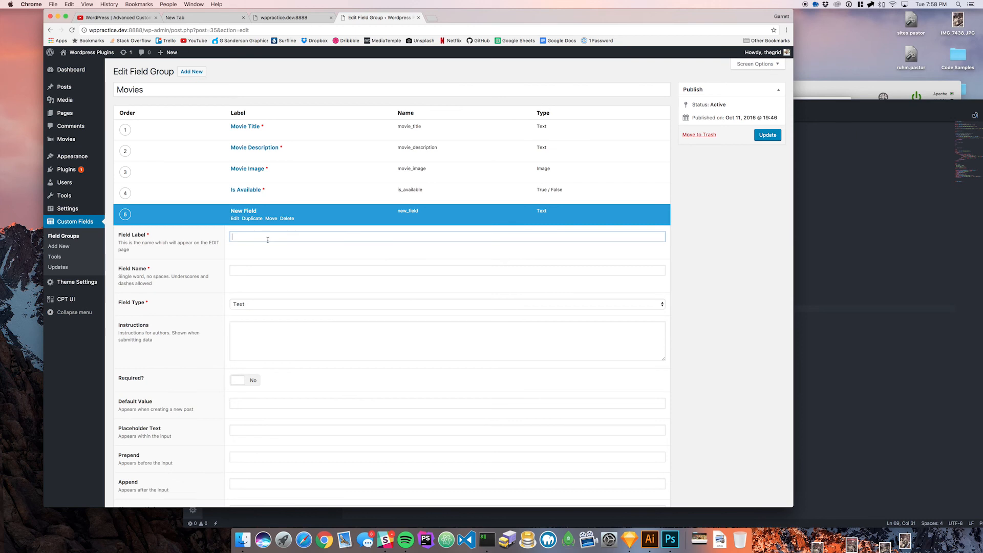
pyautogui.write('Co')
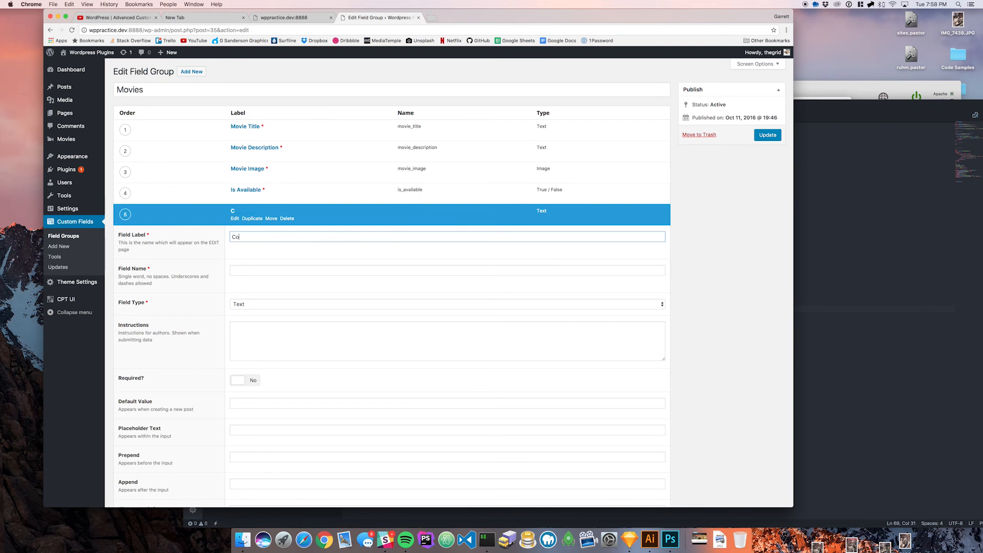
pyautogui.write('st')
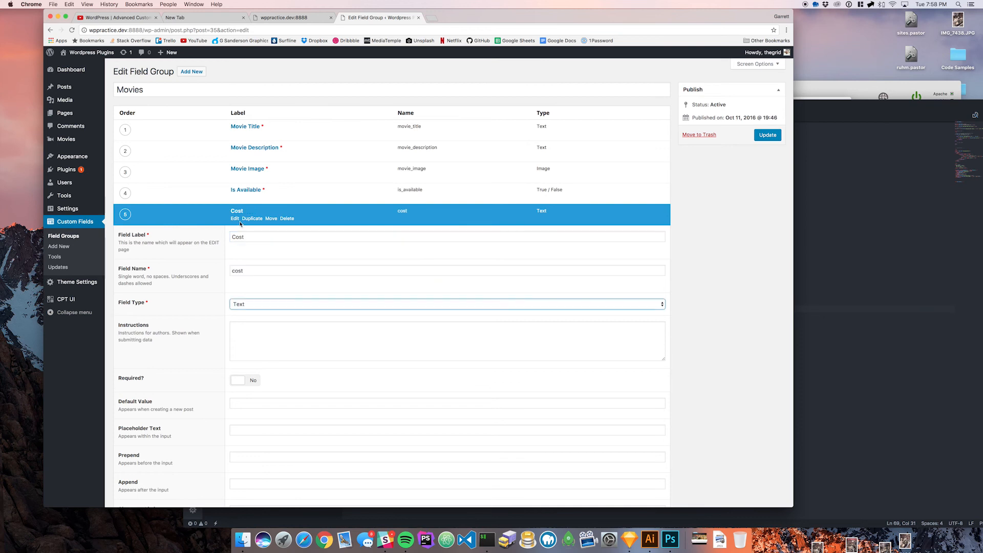
# Step: Enable conditional logic on Cost: show only if Is Available is equal to checked
pyautogui.scroll(-3)
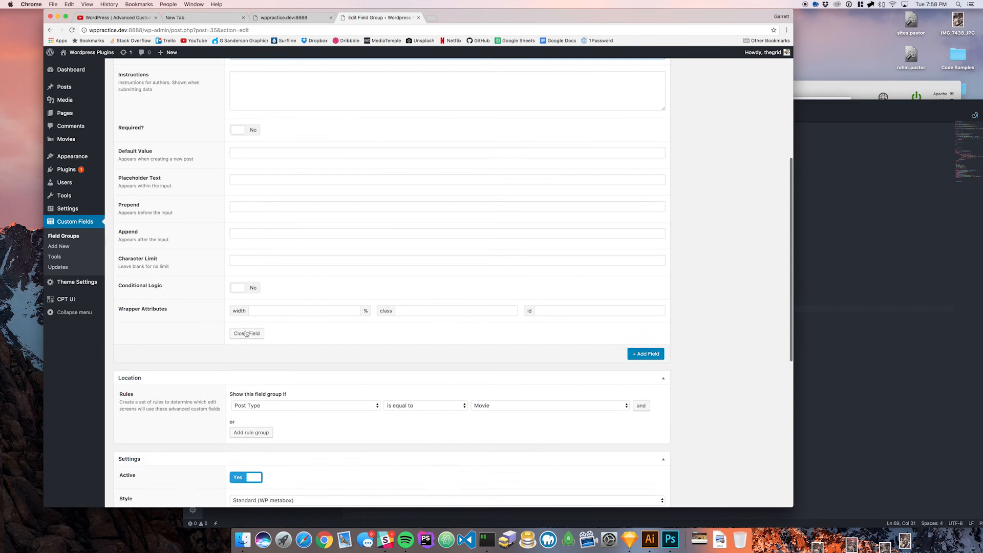
pyautogui.scroll(3)
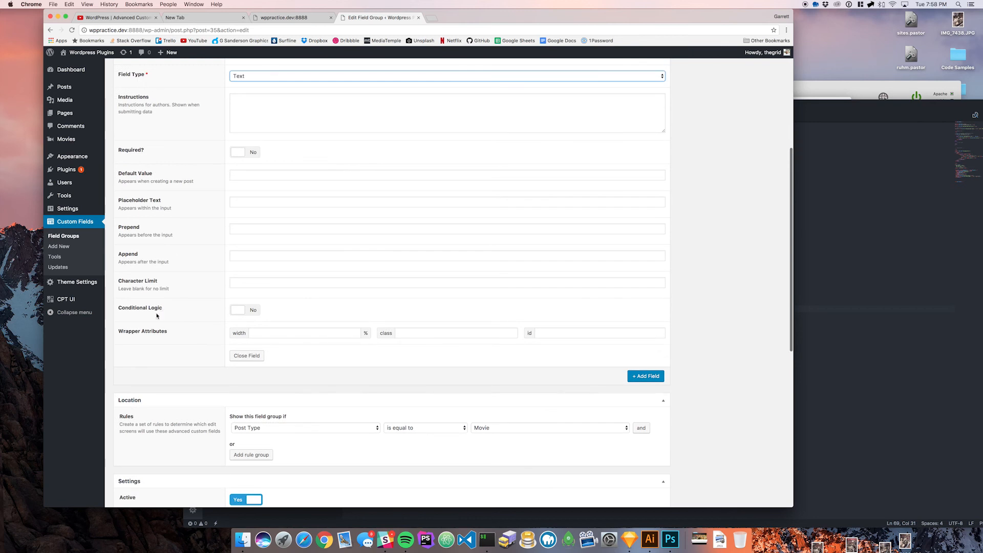
pyautogui.moveTo(243, 314)
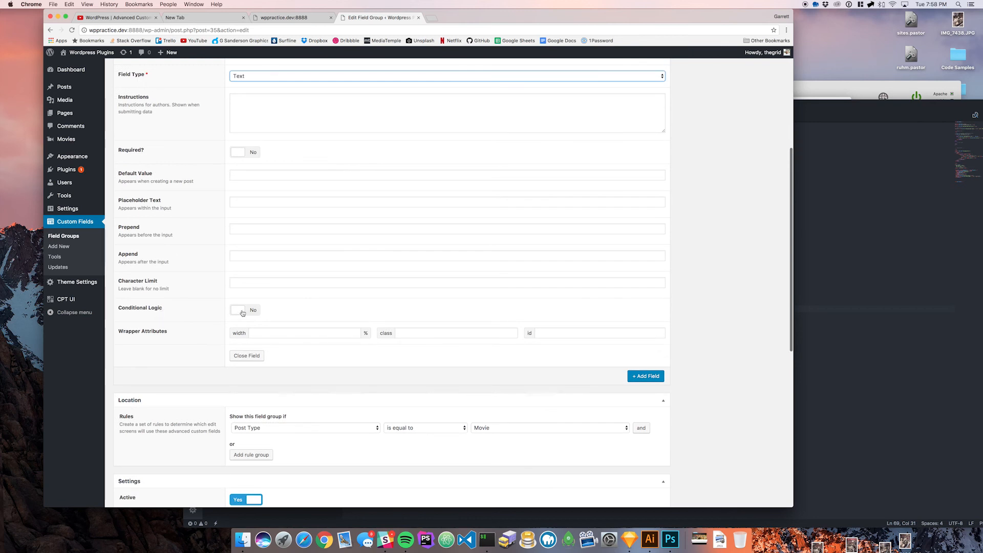
pyautogui.click(245, 310)
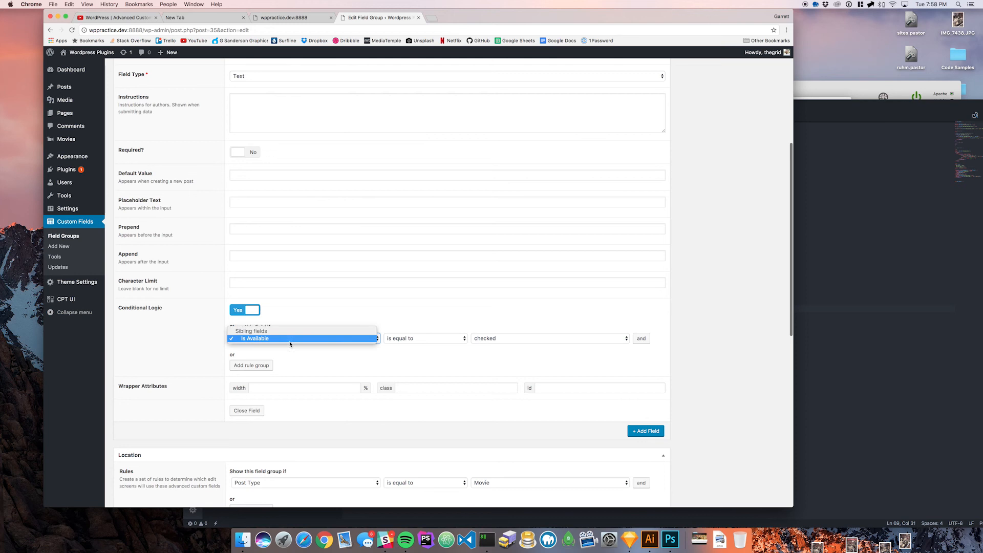
pyautogui.moveTo(254, 338)
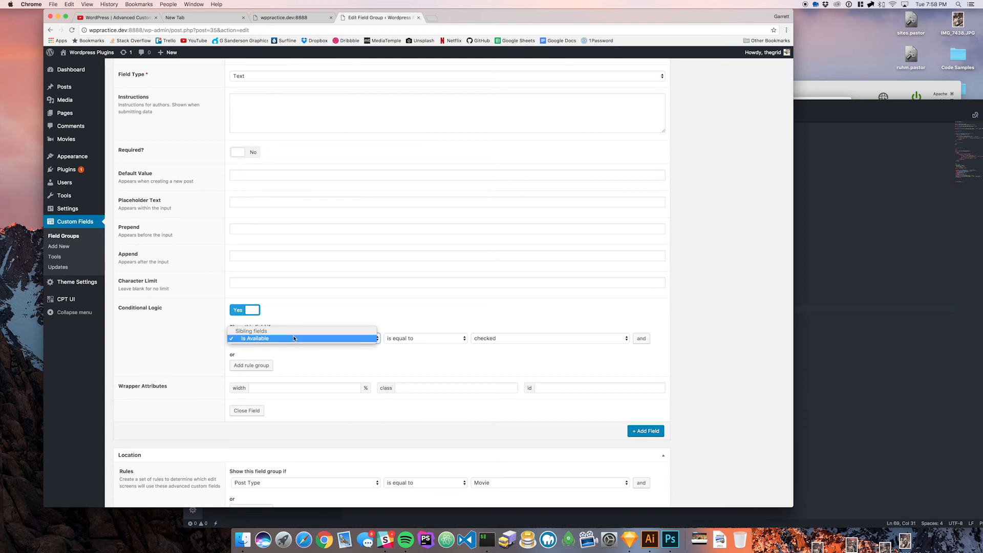
pyautogui.moveTo(307, 339)
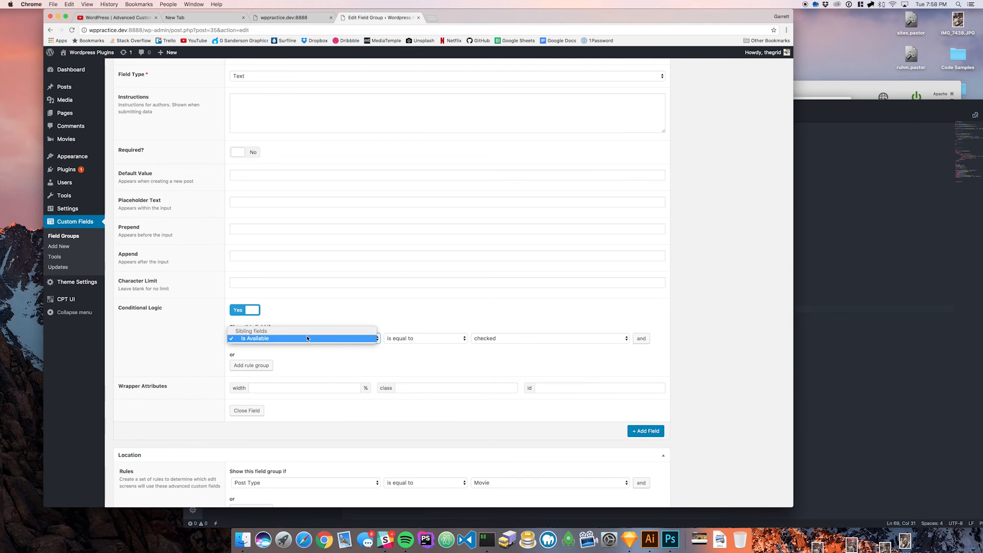
pyautogui.moveTo(351, 344)
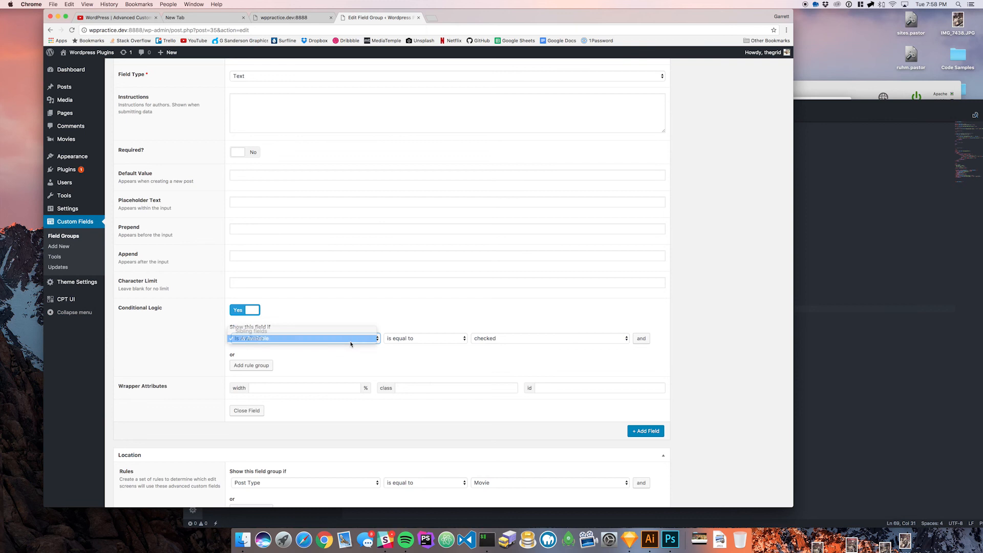
pyautogui.click(426, 338)
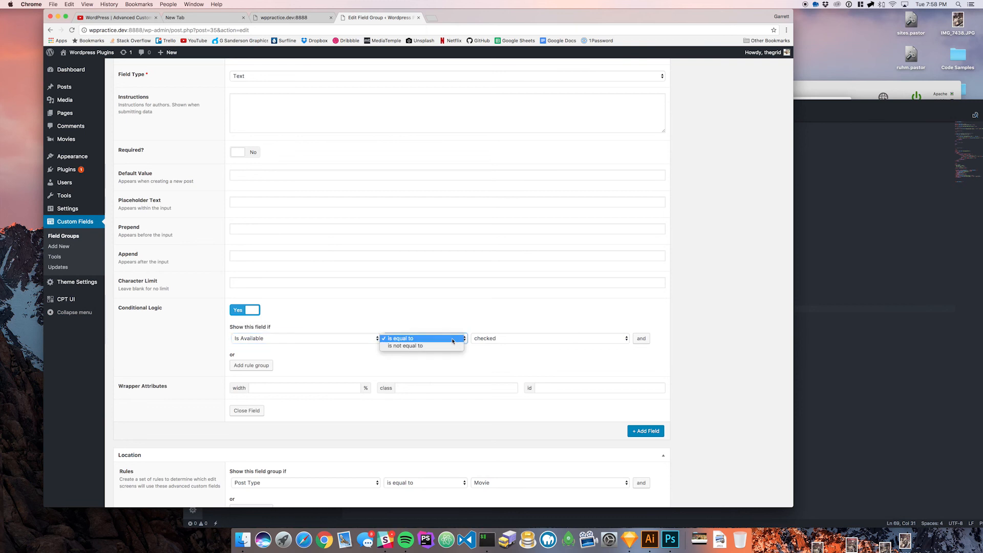
pyautogui.click(399, 338)
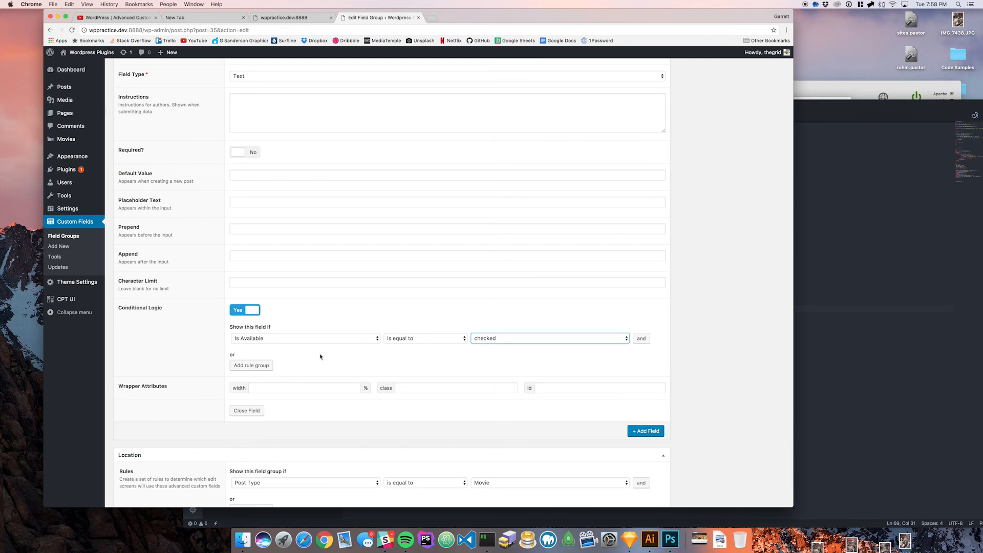
pyautogui.moveTo(287, 323)
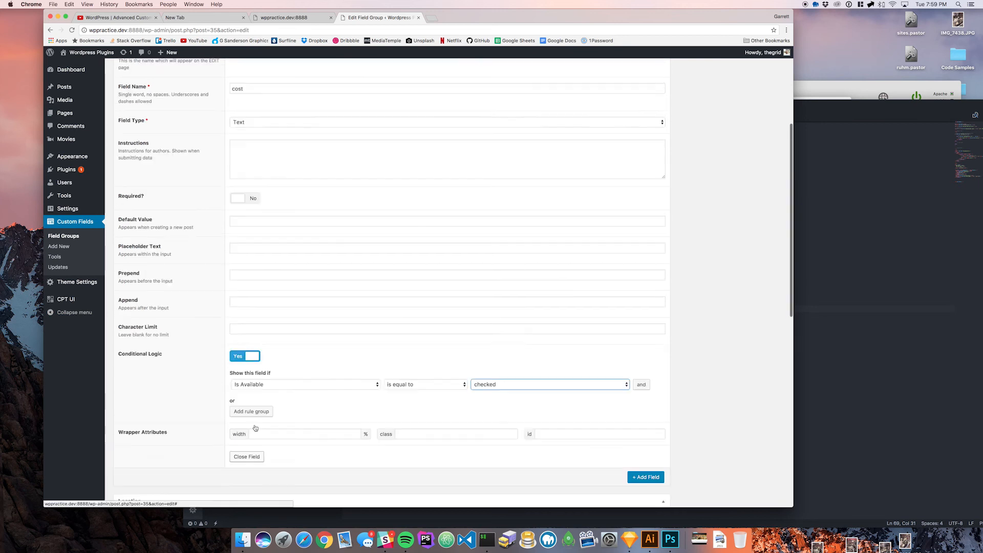
# Step: Update the Movies field group so the conditional Cost field is saved
pyautogui.scroll(3)
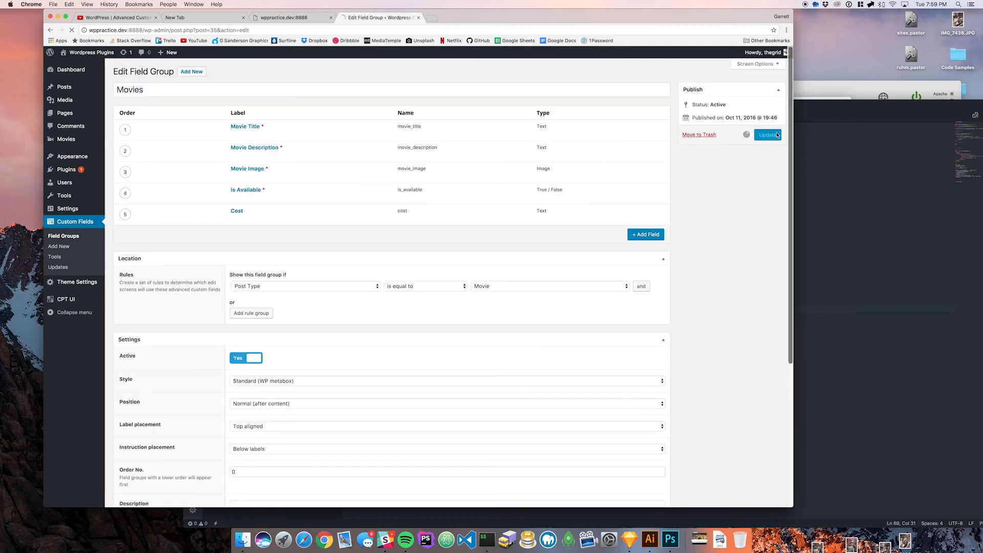
pyautogui.click(767, 135)
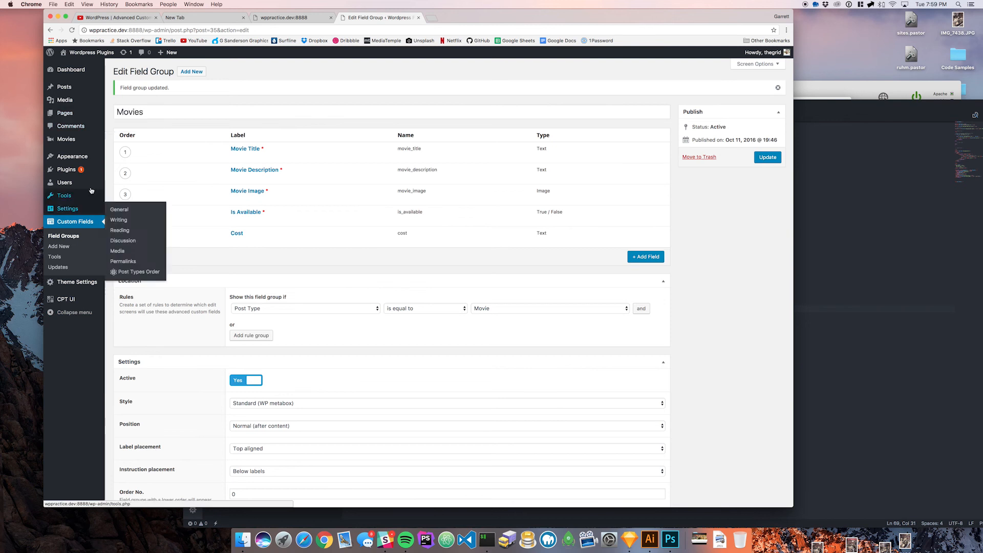
pyautogui.moveTo(65, 139)
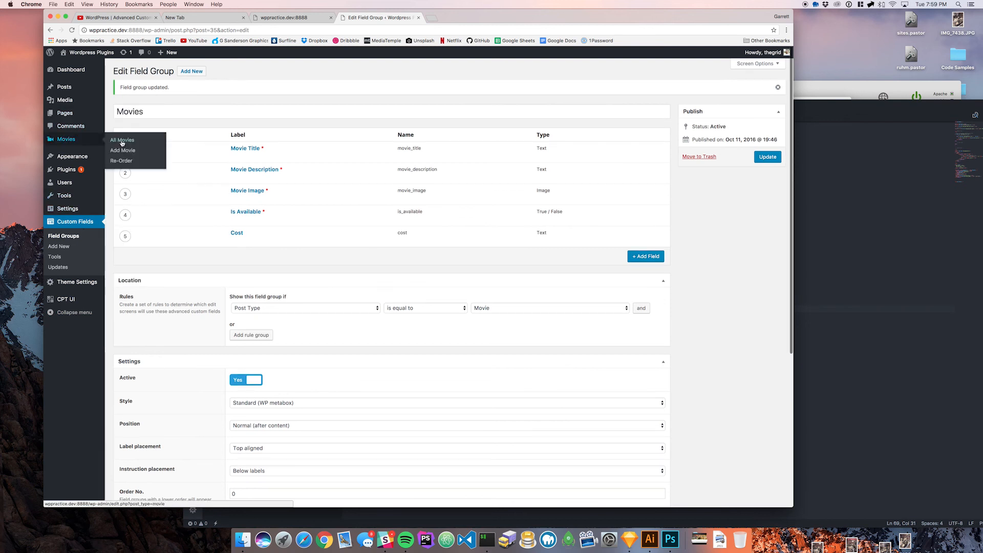
# Step: Open the Doors movie for editing and toggle Is Available off and back on
pyautogui.click(121, 141)
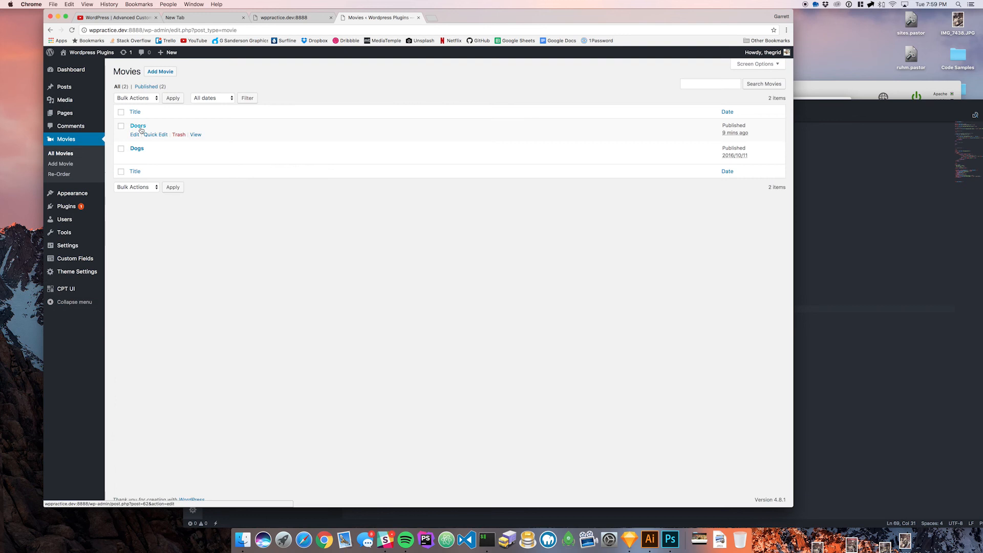
pyautogui.click(137, 125)
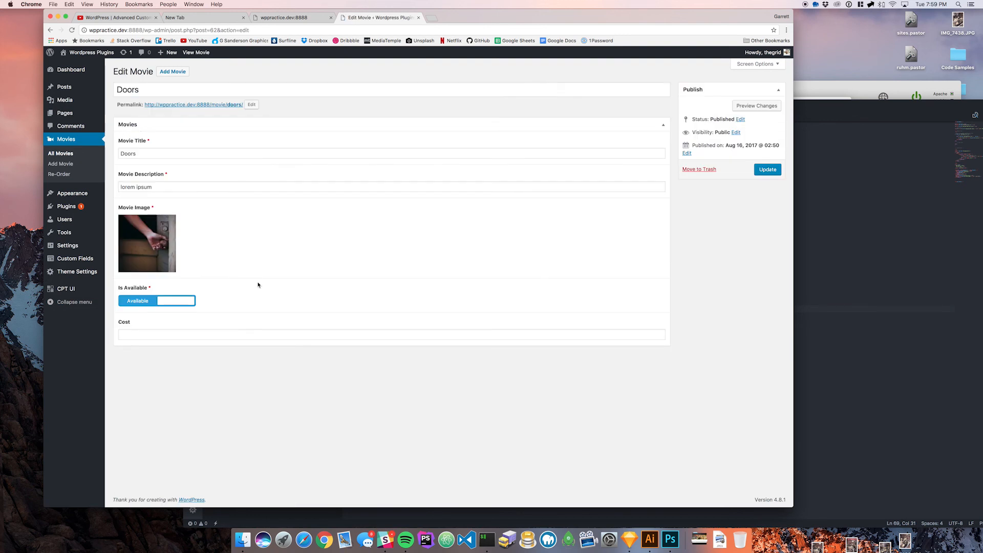
pyautogui.click(392, 334)
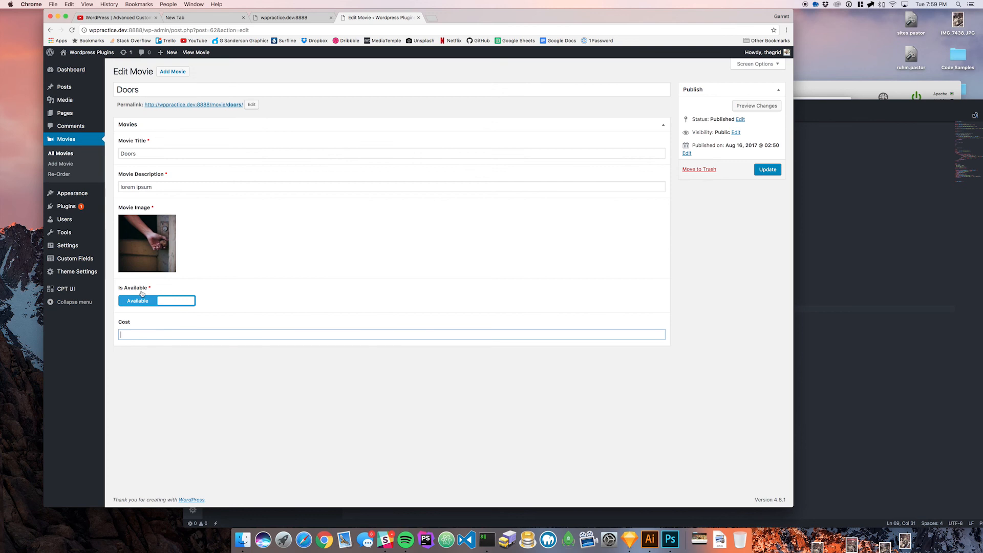
pyautogui.click(137, 301)
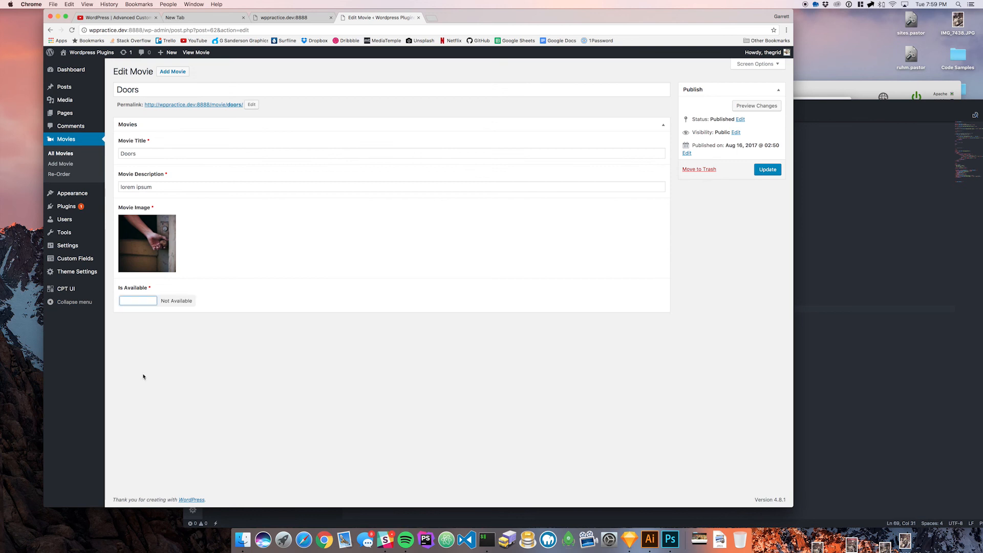
pyautogui.moveTo(171, 337)
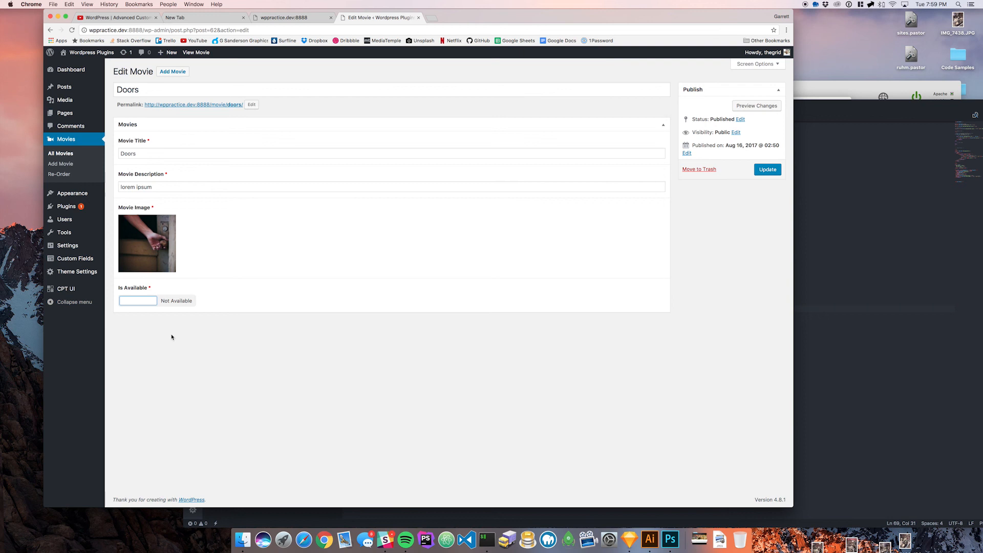
pyautogui.click(137, 300)
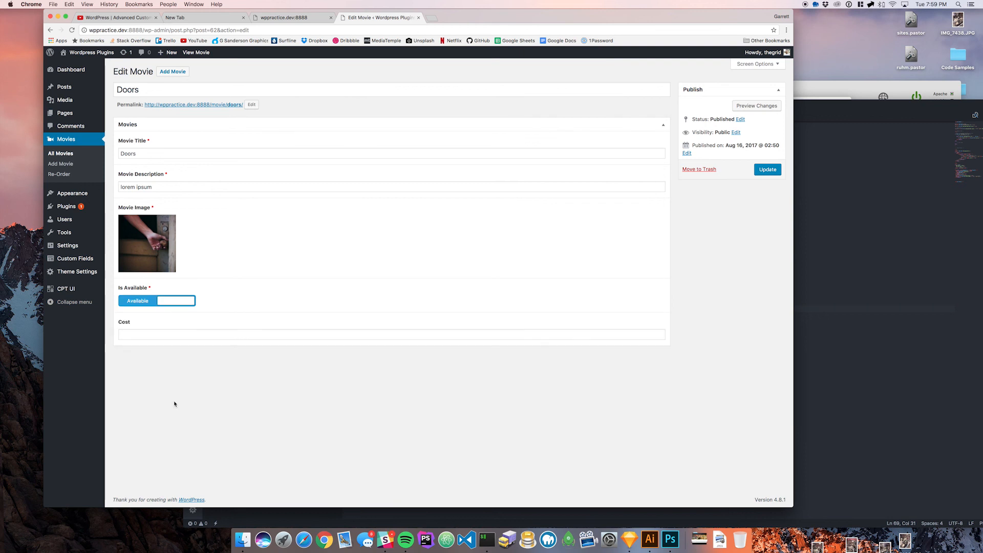
# Step: Enter $20.00 as the Doors movie's cost and update the post
pyautogui.click(390, 334)
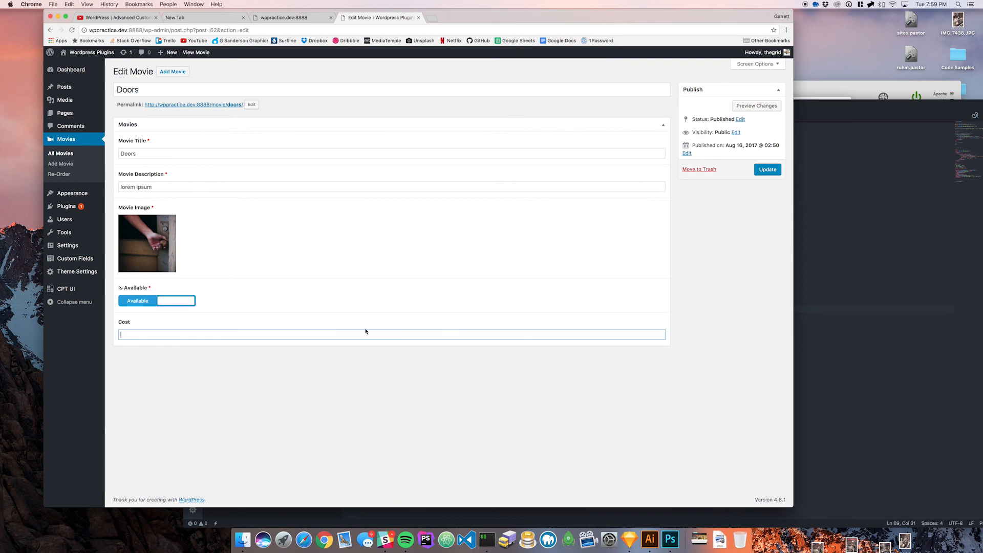
pyautogui.write('$20.0')
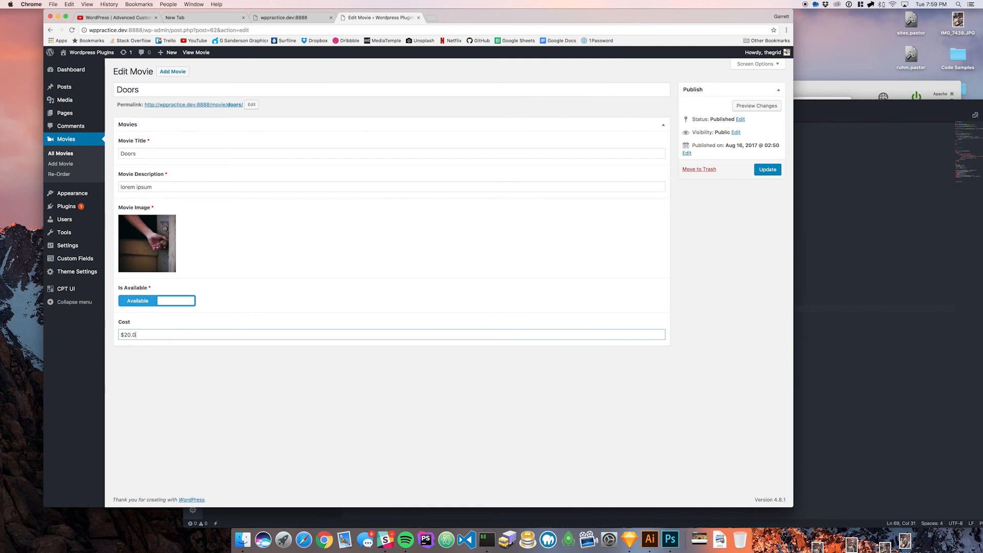
pyautogui.click(767, 169)
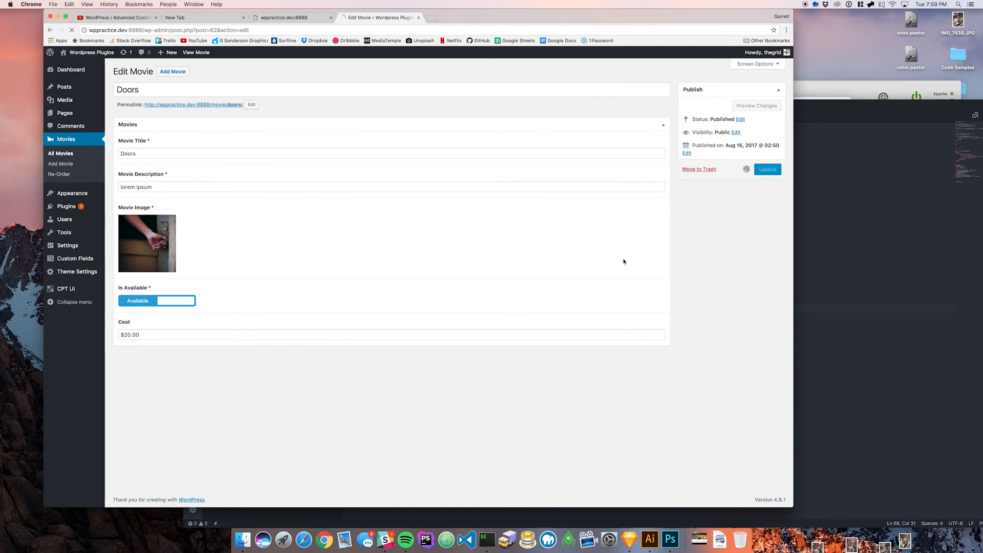
pyautogui.click(767, 169)
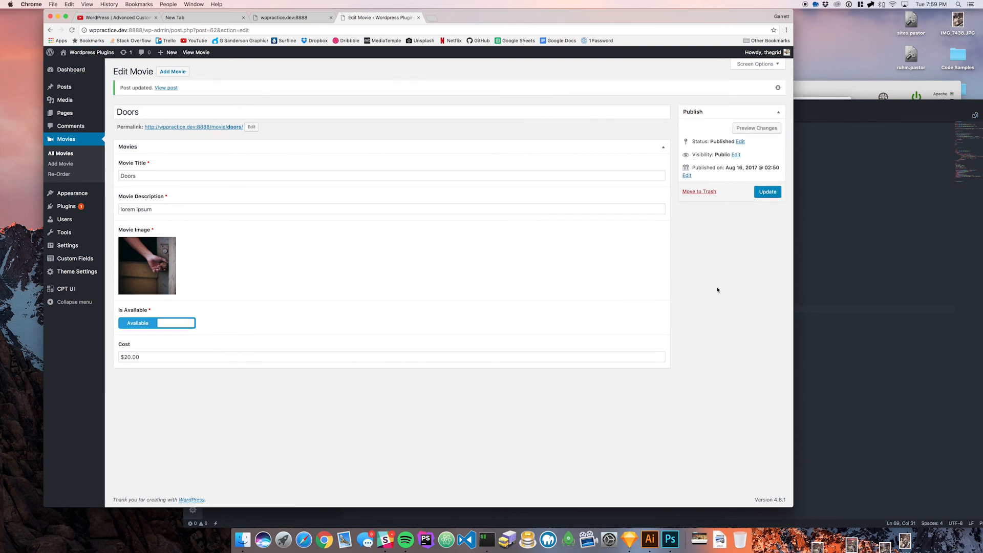
pyautogui.click(467, 540)
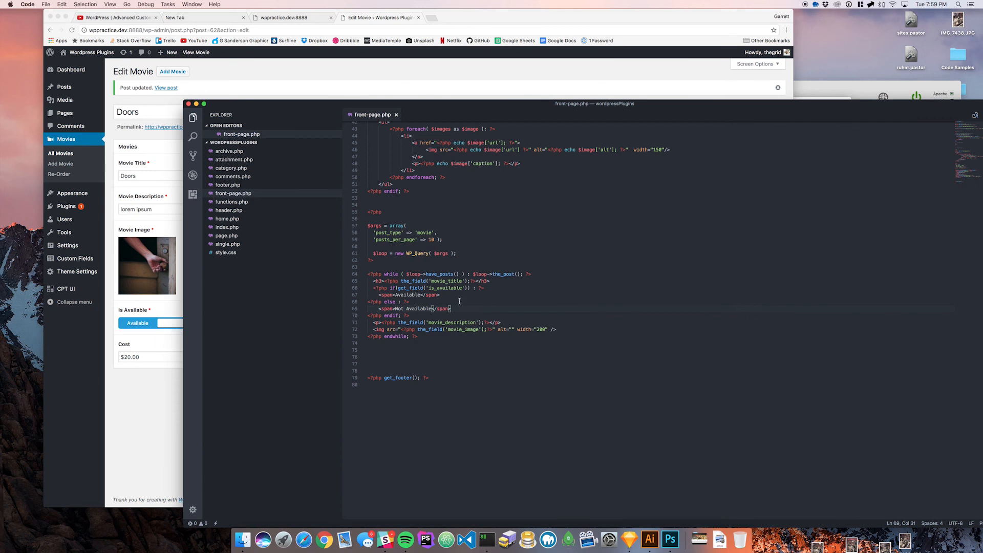
# Step: Inside the is_available block of front-page.php, add PHP markup for the cost output
pyautogui.click(441, 295)
pyautogui.write('<div></div>')
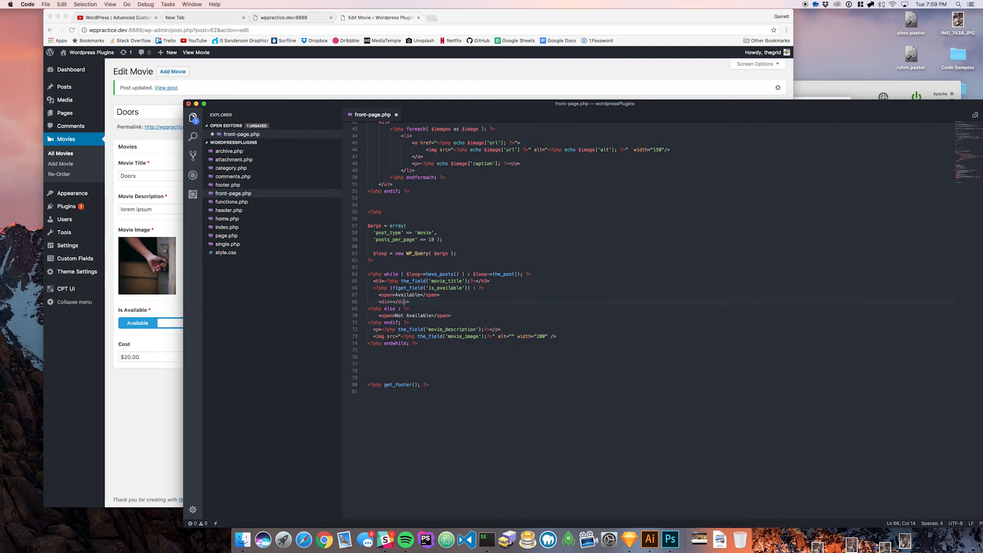
pyautogui.write('<?php')
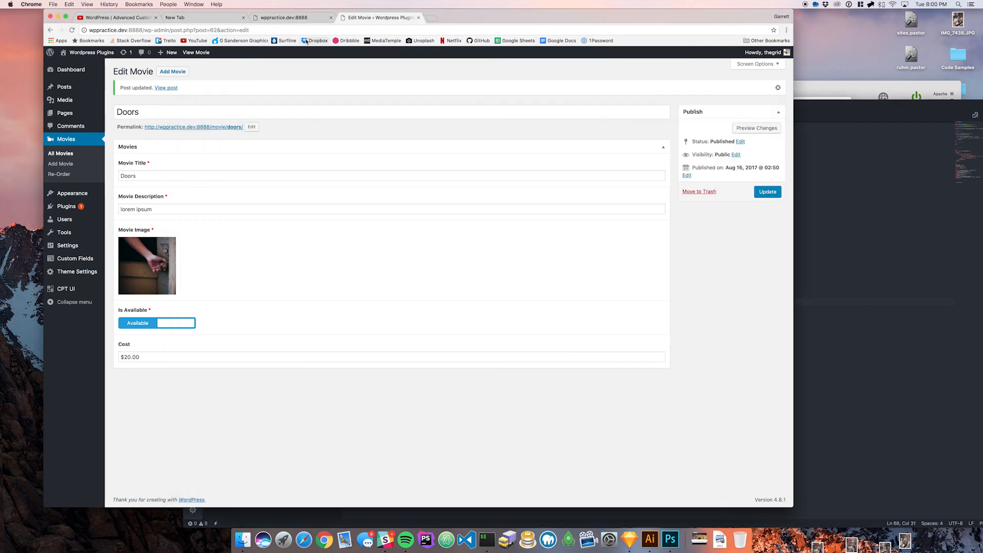
# Step: View the front page, try saving Doors as Not Available, then save it as Available again
pyautogui.click(288, 18)
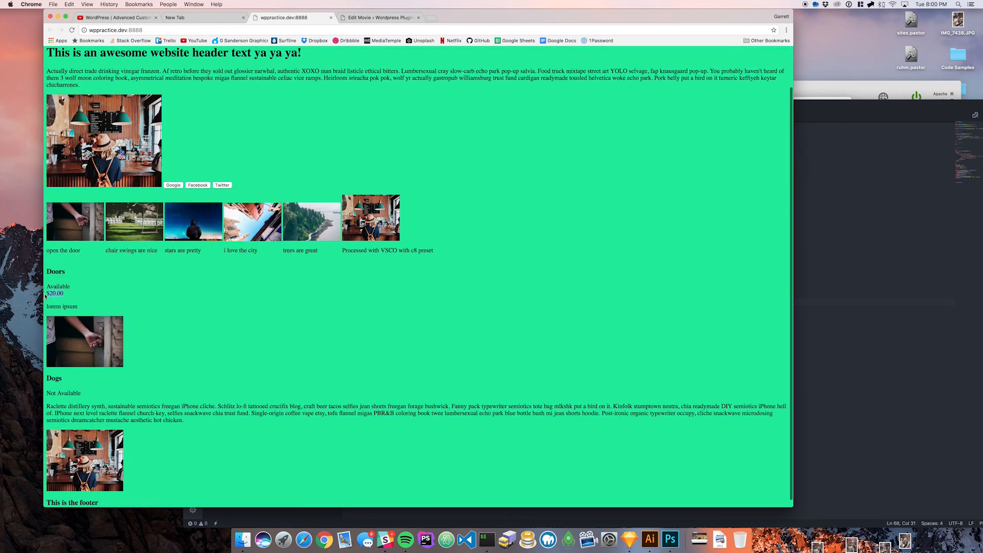
pyautogui.click(381, 18)
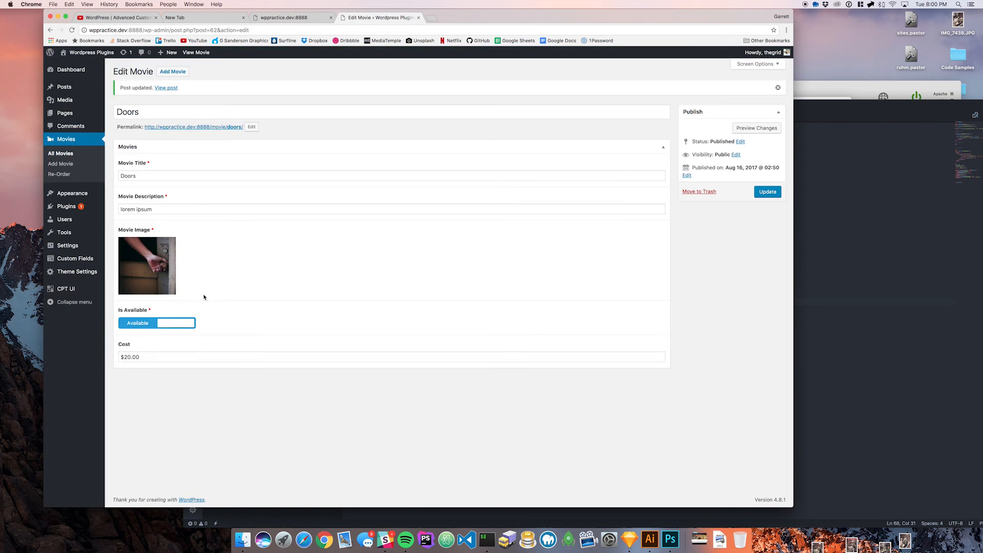
pyautogui.click(177, 323)
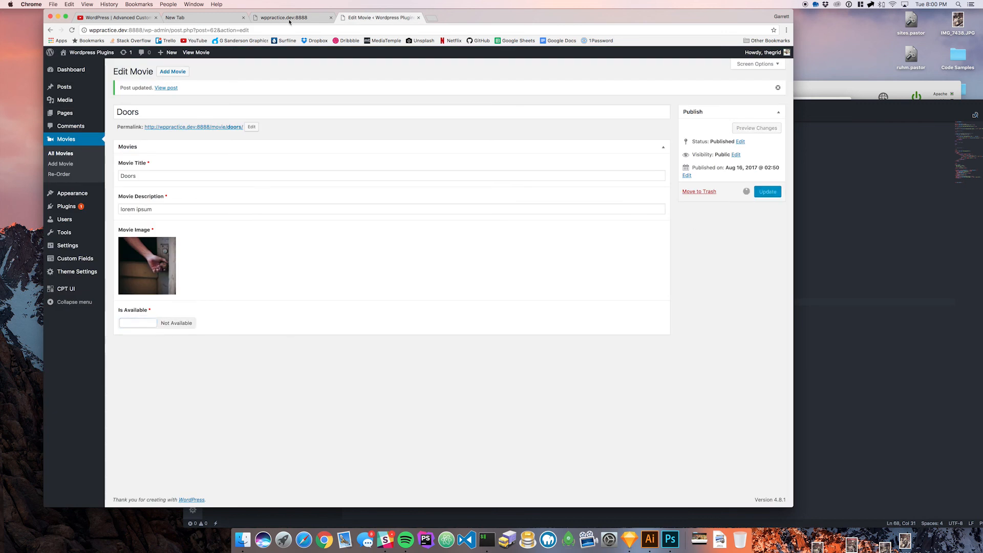
pyautogui.click(767, 192)
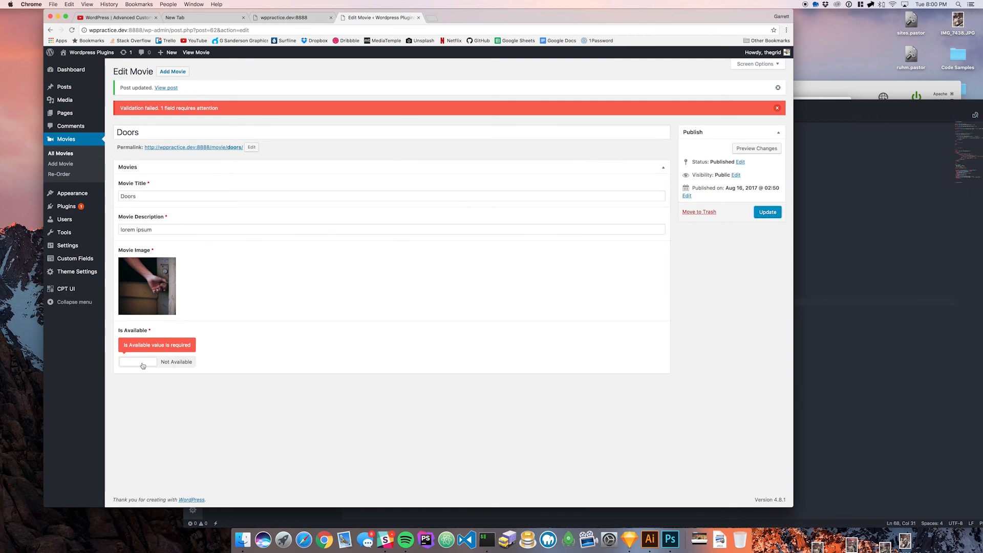
pyautogui.click(137, 360)
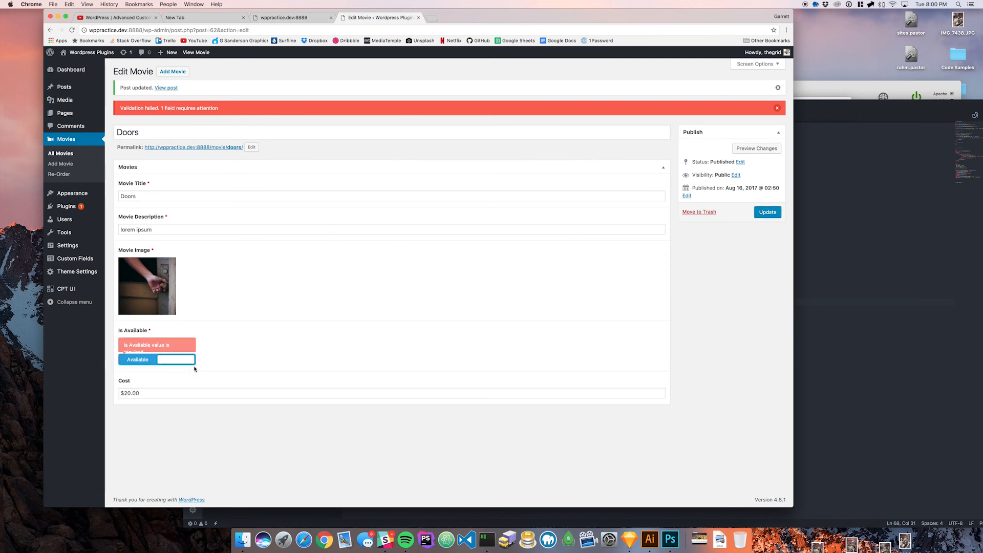
pyautogui.click(768, 212)
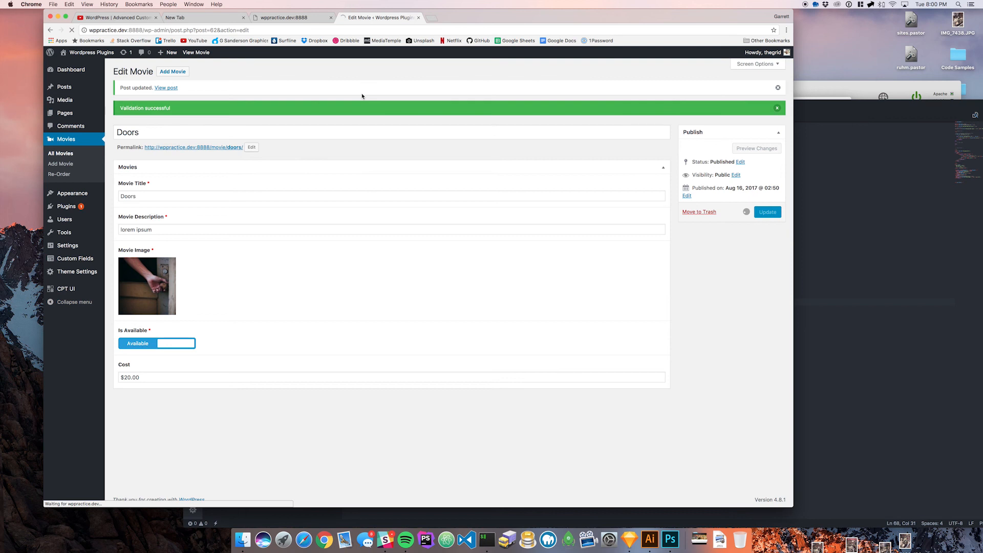
# Step: Confirm the front page shows Doors at $20.00, then hit the required-field error saving it Not Available
pyautogui.click(289, 17)
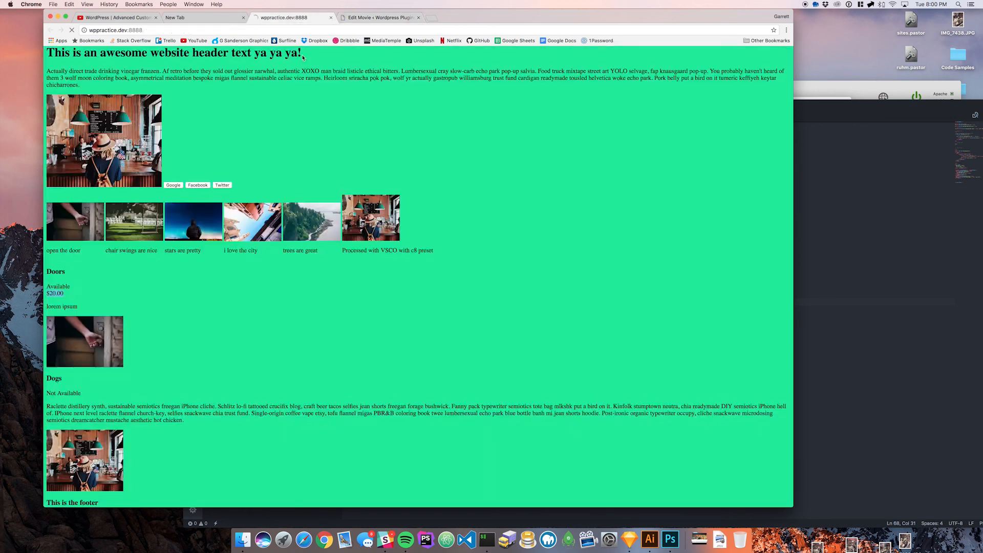
pyautogui.click(379, 17)
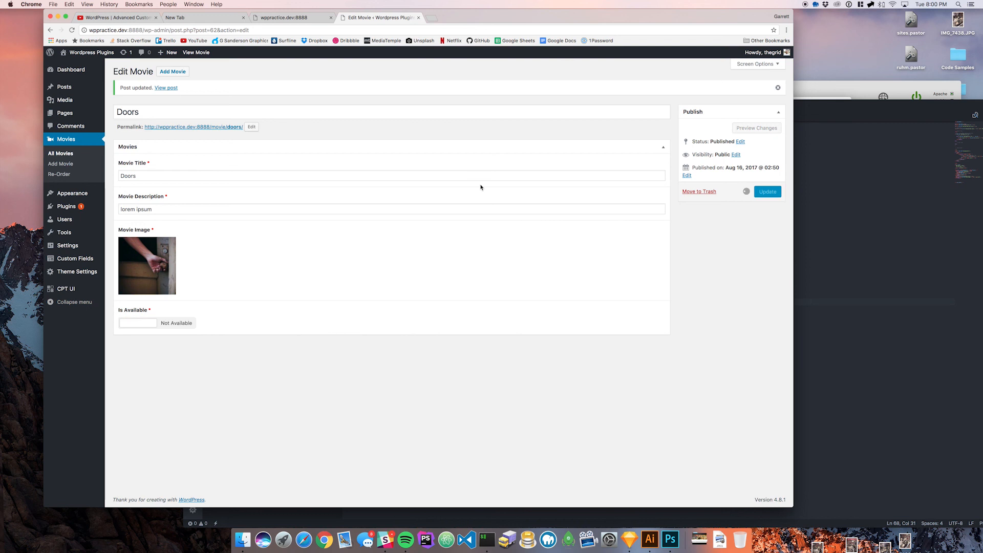
pyautogui.click(767, 192)
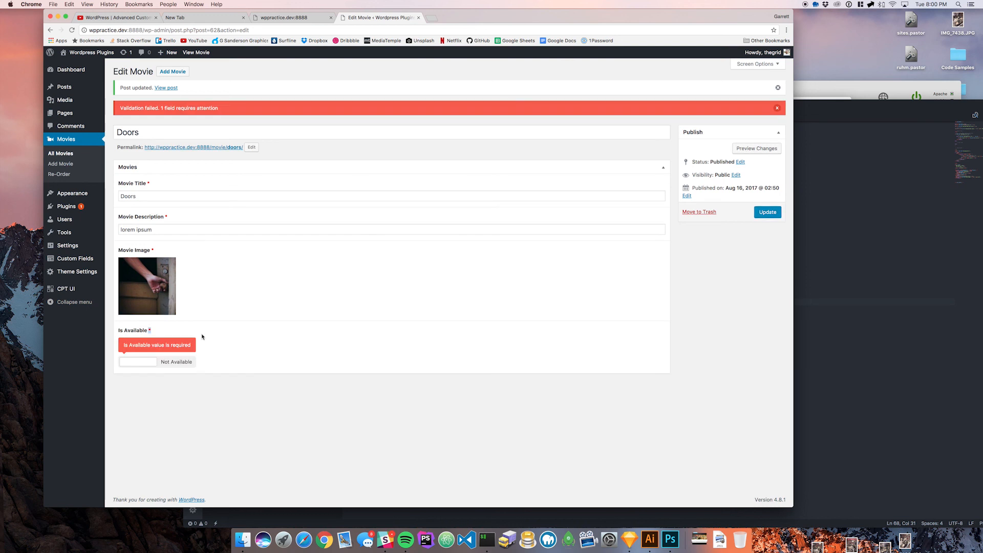
pyautogui.click(74, 258)
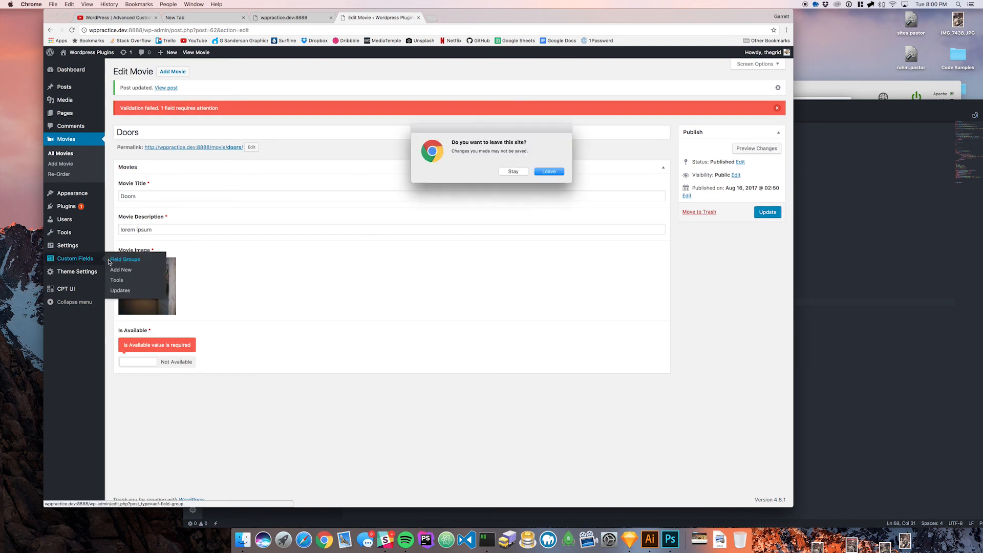
# Step: Leave the unsaved Doors edit screen and open the Movies field group
pyautogui.click(513, 171)
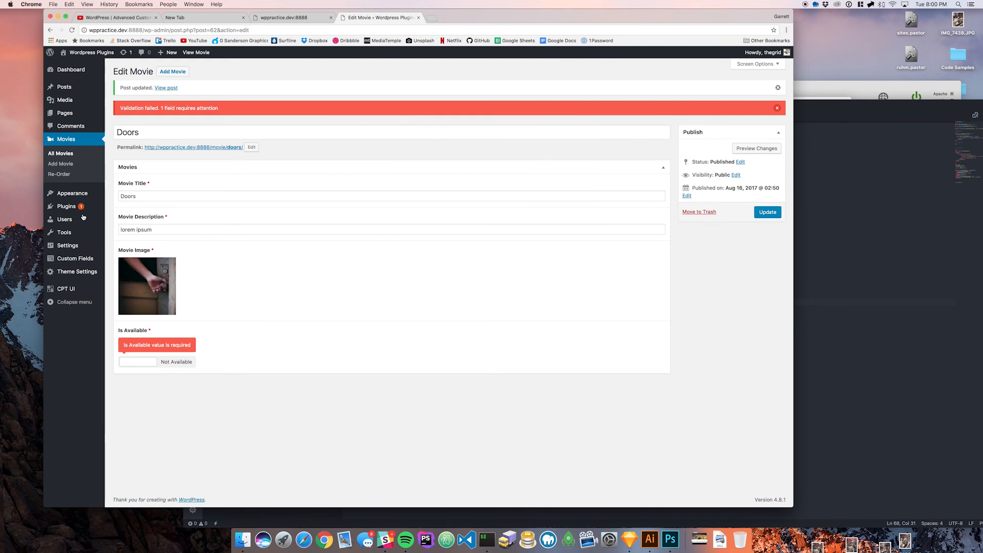
pyautogui.click(73, 259)
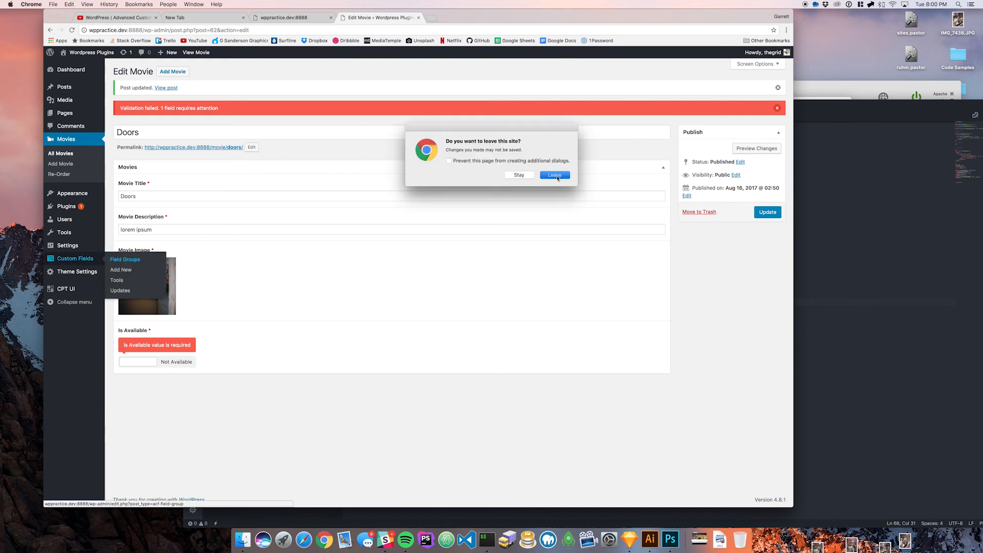
pyautogui.click(555, 175)
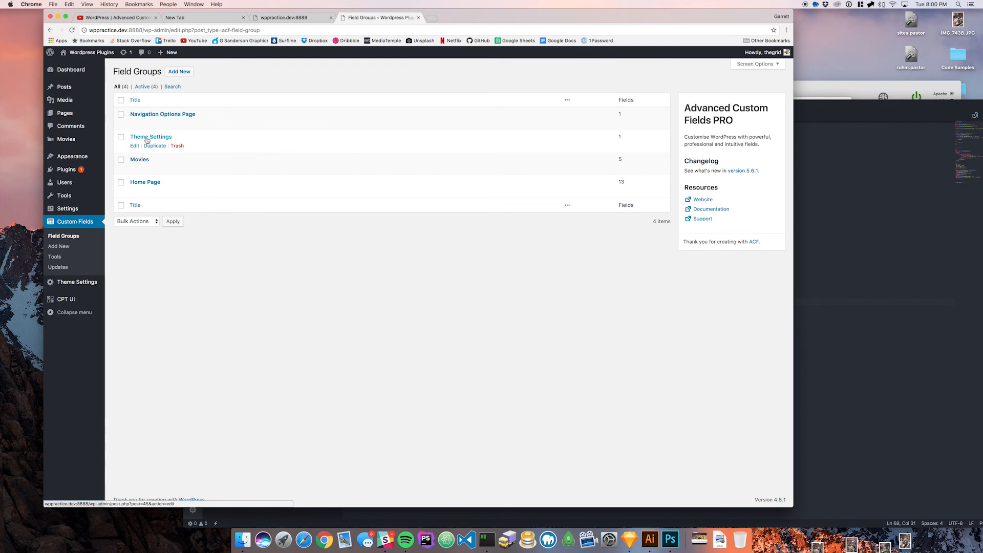
pyautogui.click(140, 160)
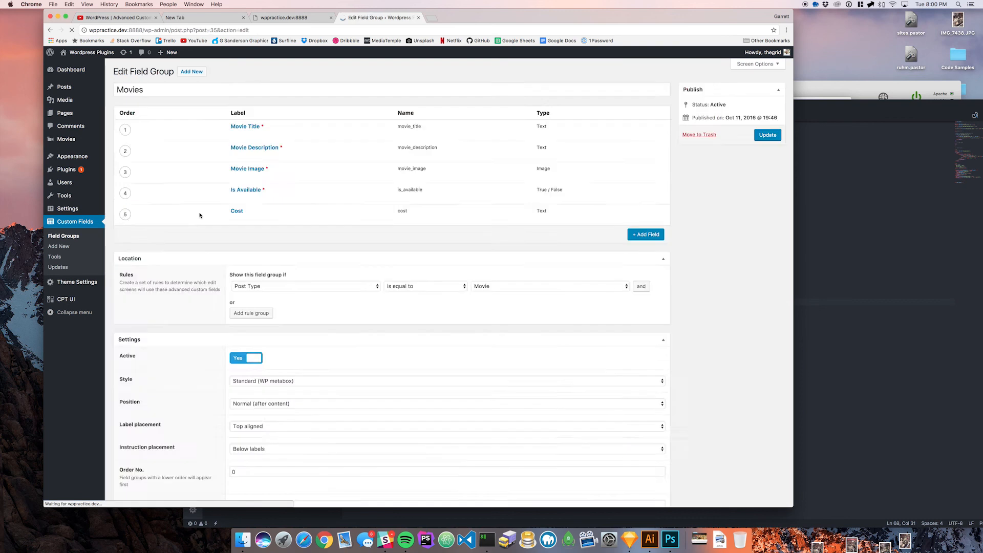
# Step: Set the Is Available field to not required and update the Movies field group
pyautogui.click(247, 190)
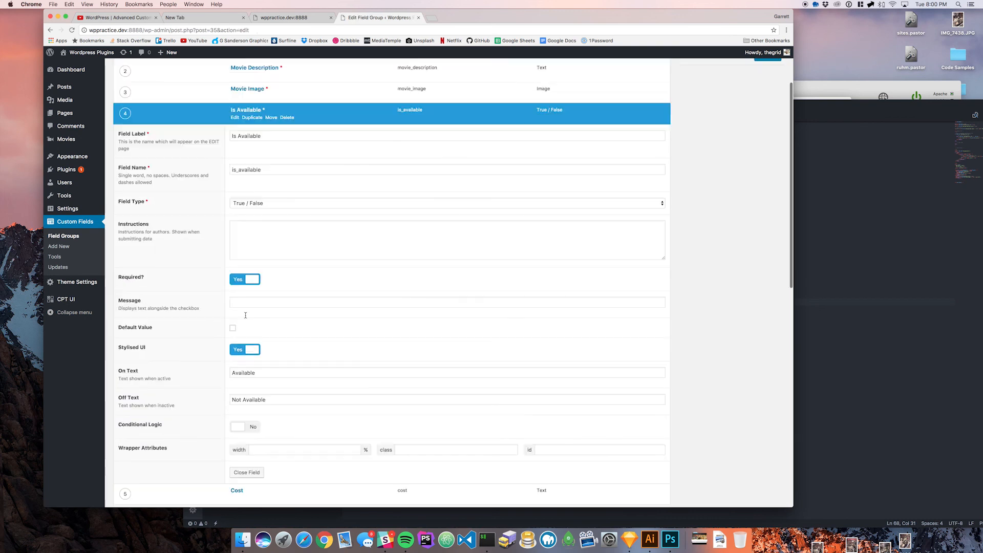
pyautogui.click(245, 279)
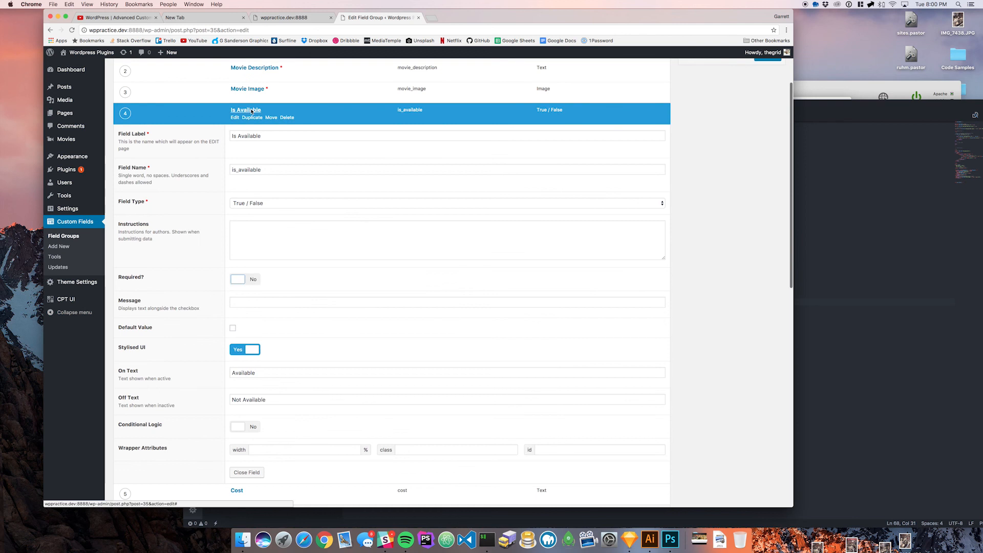
pyautogui.click(247, 472)
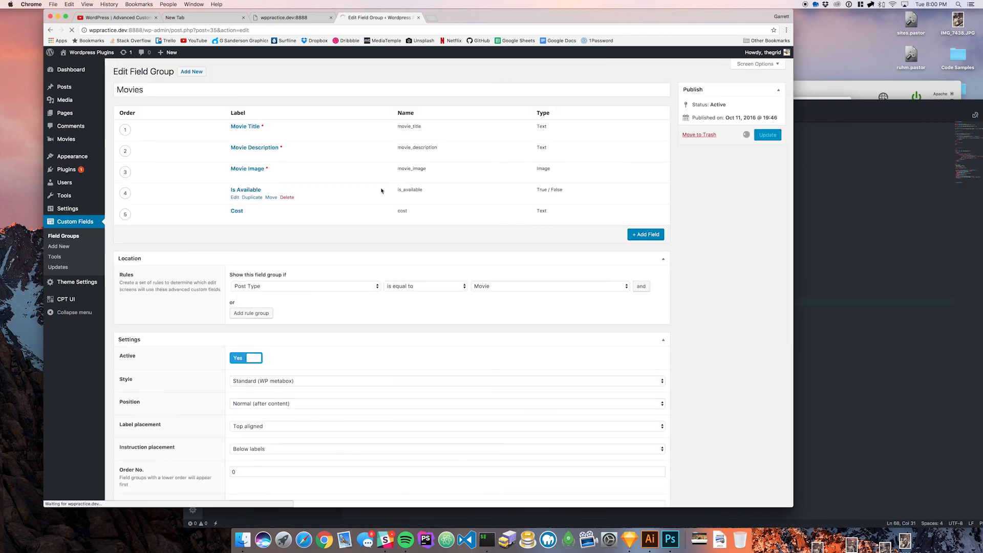
pyautogui.click(768, 134)
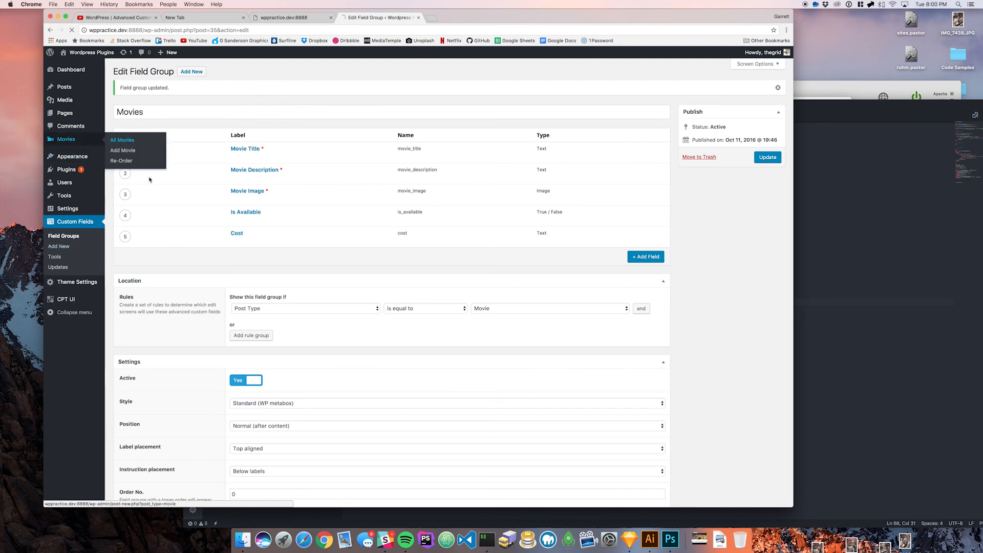
# Step: Open the Doors movie and save it successfully as Not Available
pyautogui.click(122, 140)
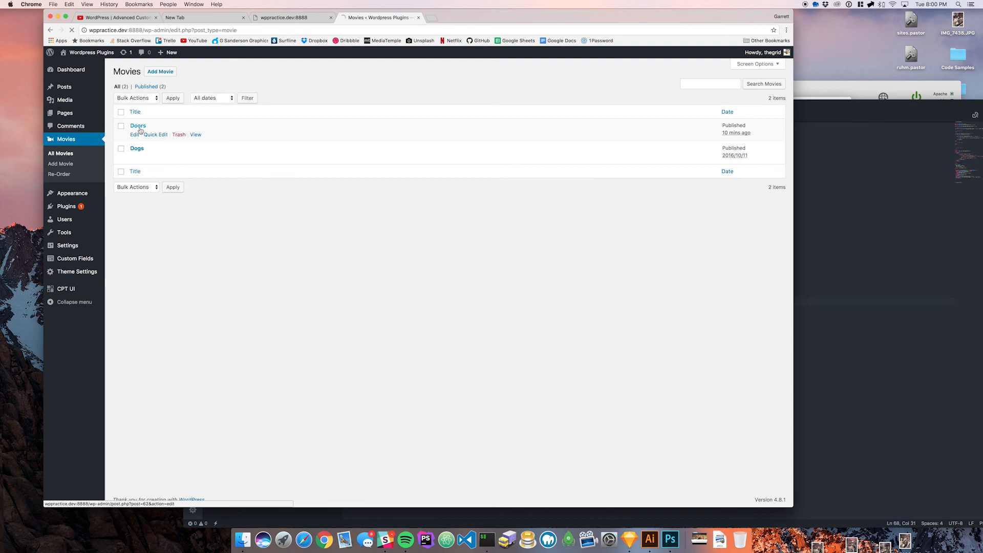
pyautogui.click(137, 125)
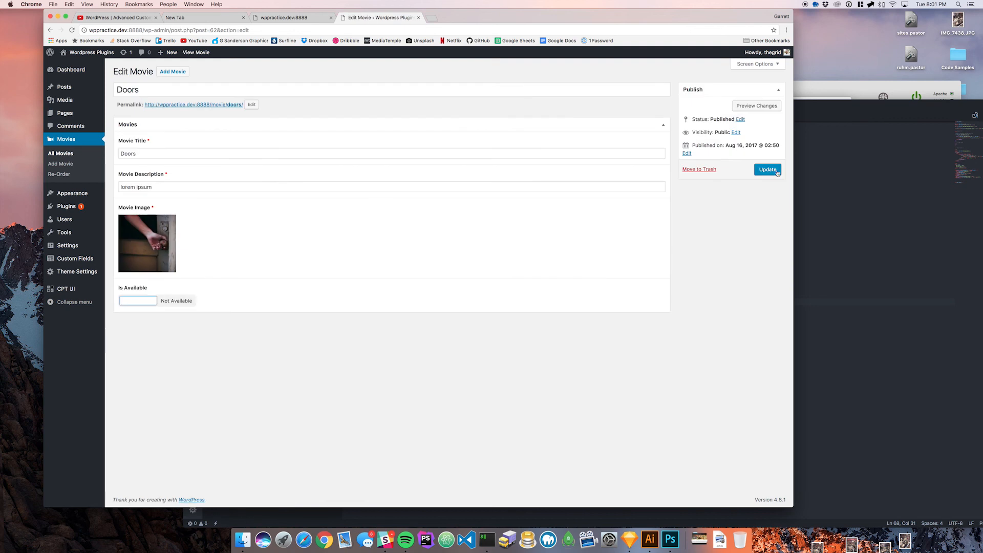
pyautogui.click(767, 169)
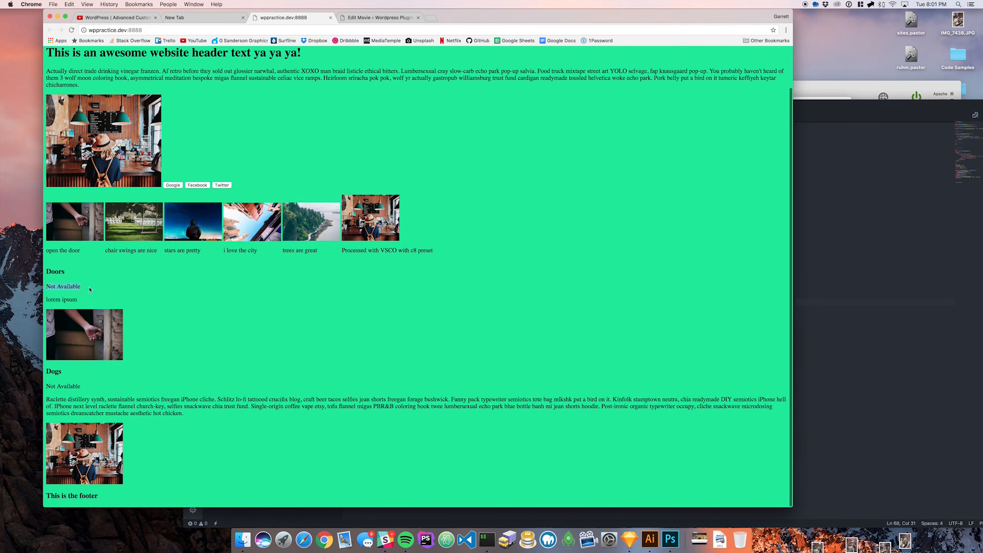
pyautogui.moveTo(80, 290)
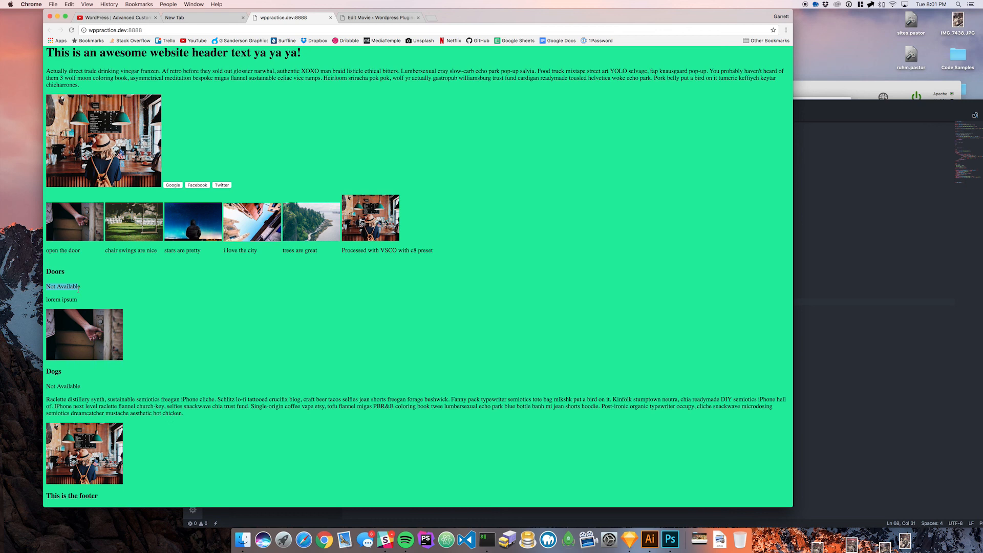
pyautogui.moveTo(103, 291)
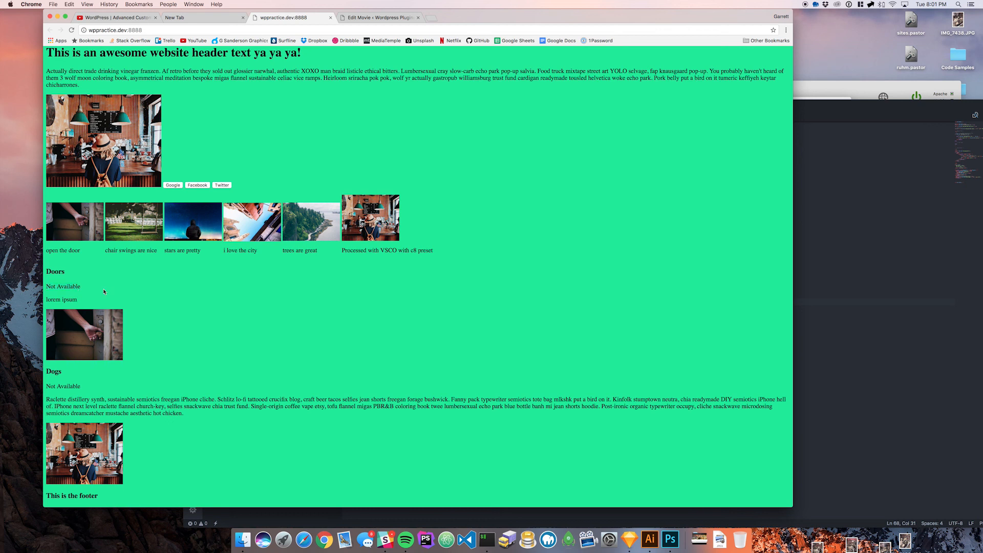
pyautogui.moveTo(408, 15)
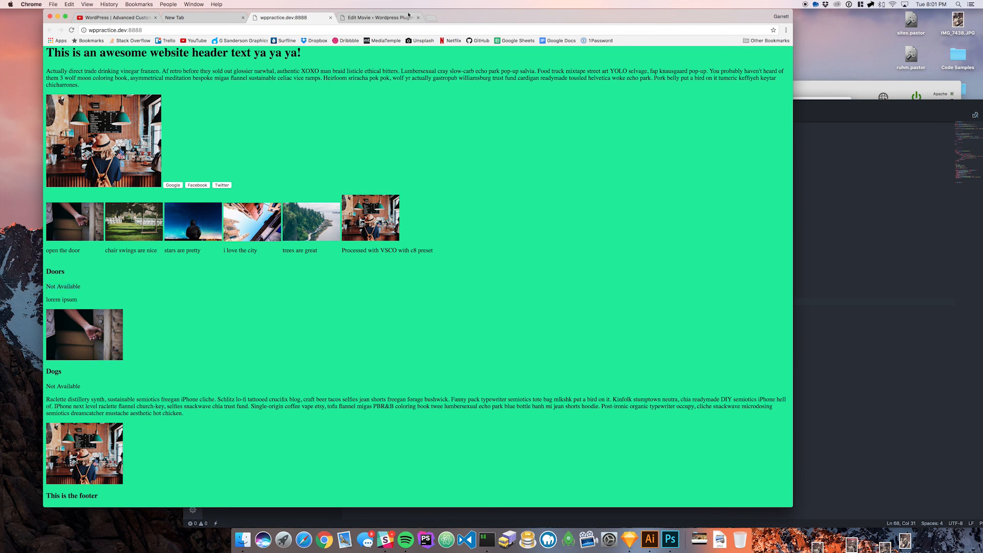
# Step: Return from the front page and start editing the else branch in front-page.php
pyautogui.click(375, 17)
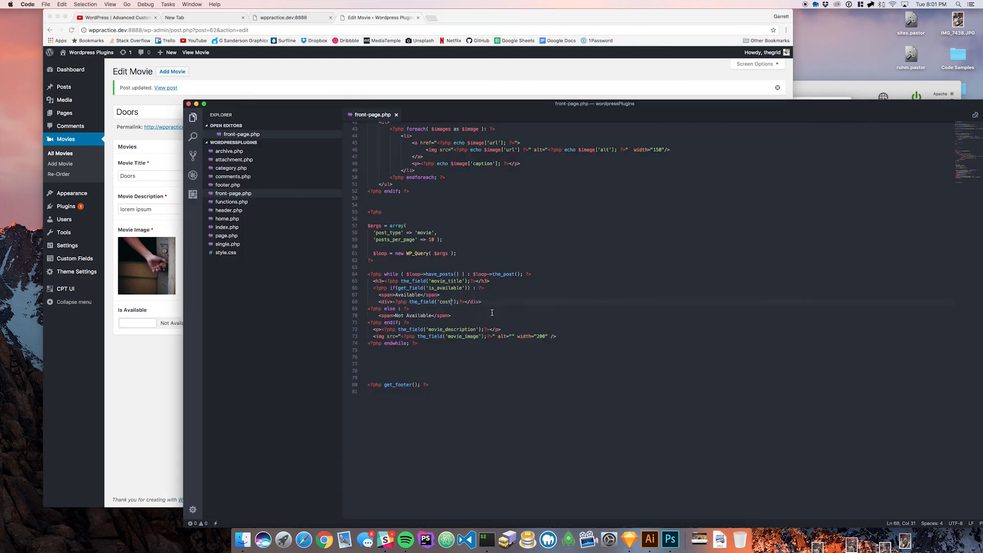
pyautogui.click(409, 309)
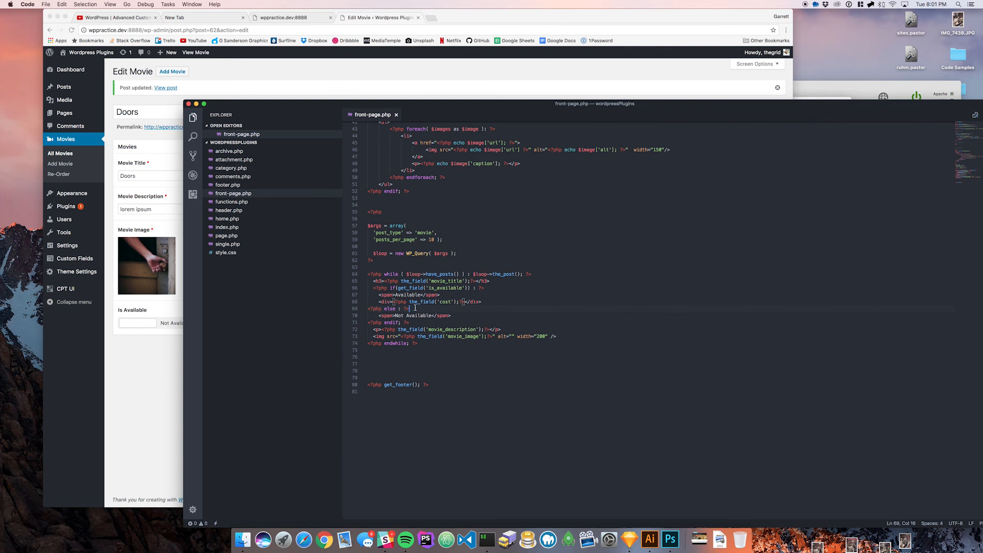